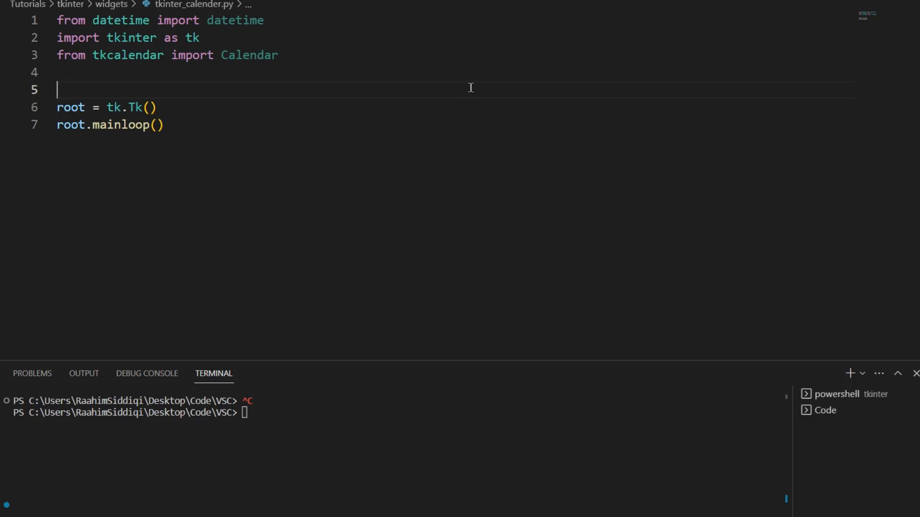
pyautogui.moveTo(284, 87)
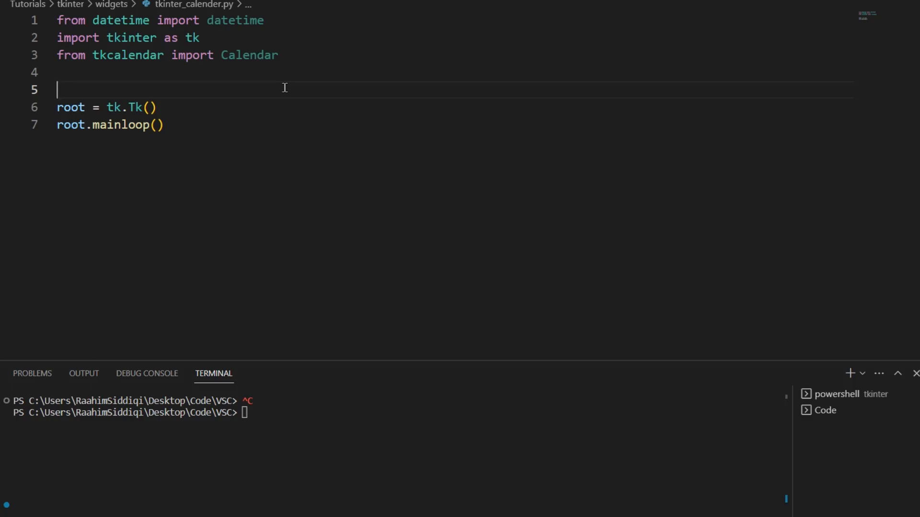
# - Install the tkcalendar package with pip
pyautogui.doubleClick(249, 55)
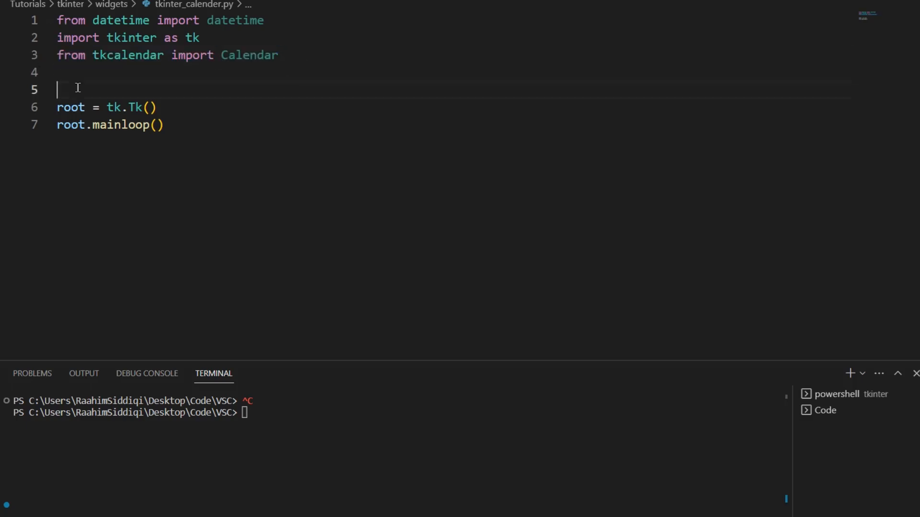
pyautogui.write('pip')
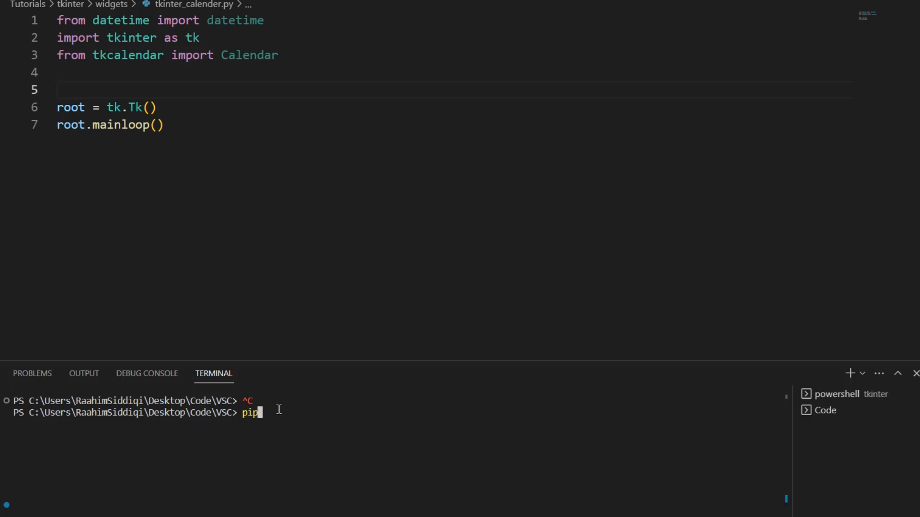
pyautogui.write('install tk')
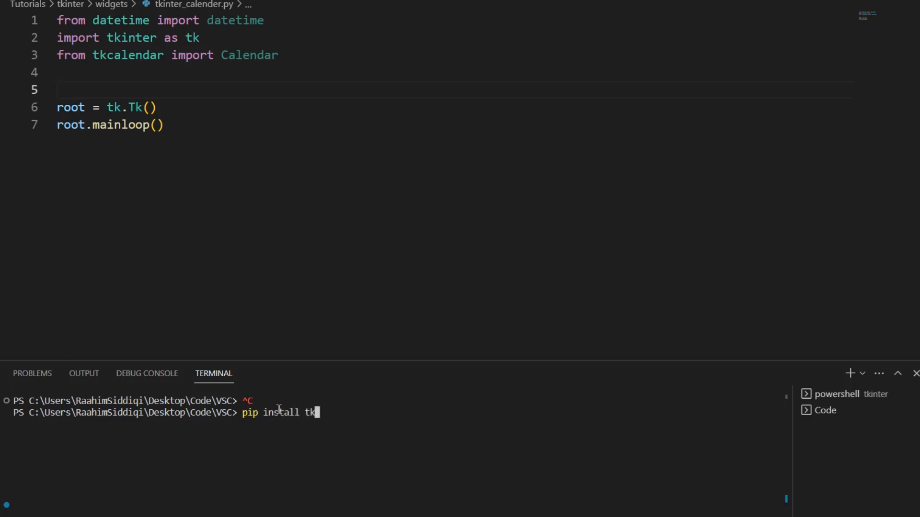
pyautogui.write('calendar')
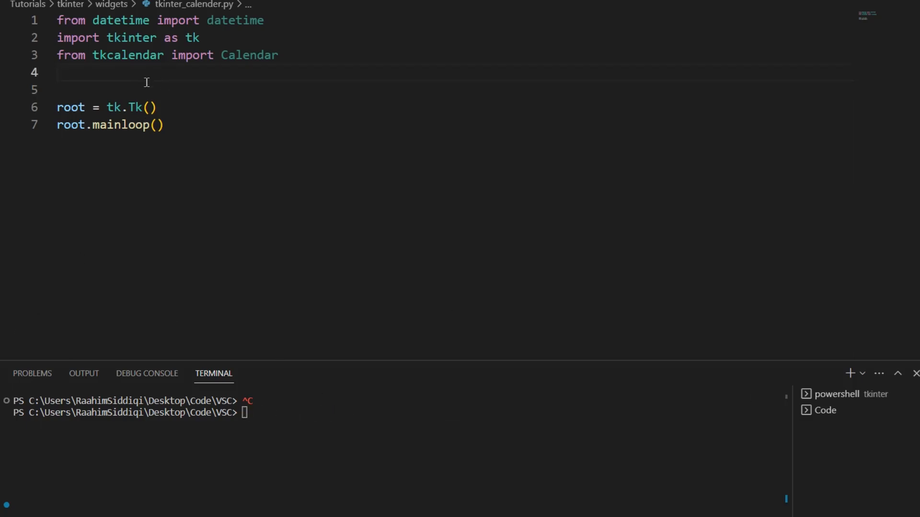
# - Add calendar = Calendar(root) and calendar.pack() to the script
pyautogui.write('cal')
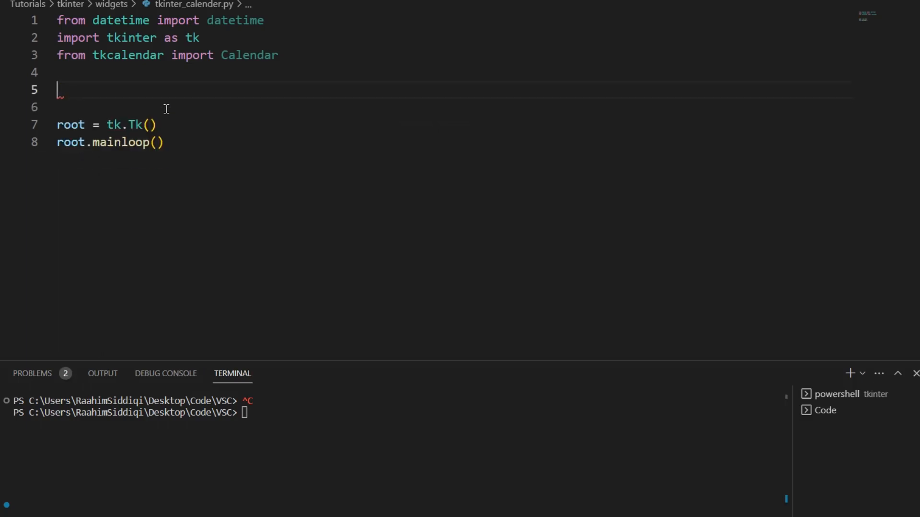
pyautogui.write('c')
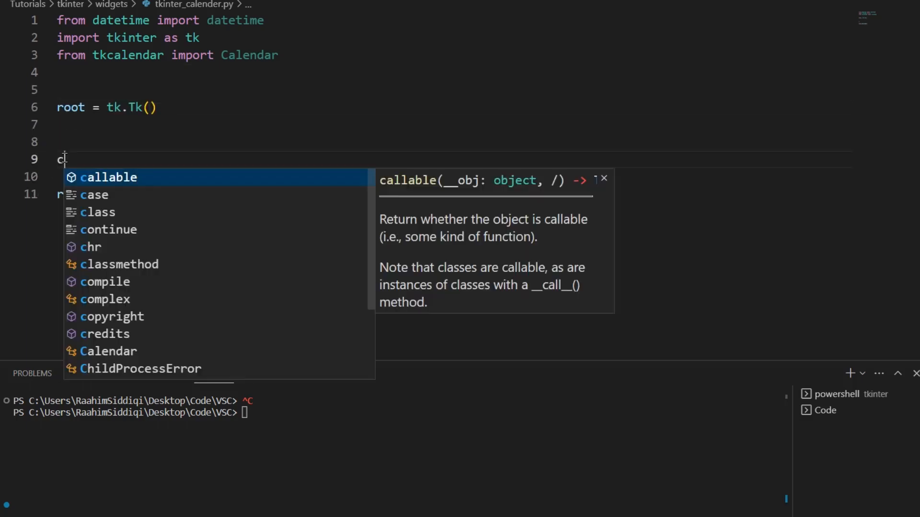
pyautogui.write('alendar = Calendar(')
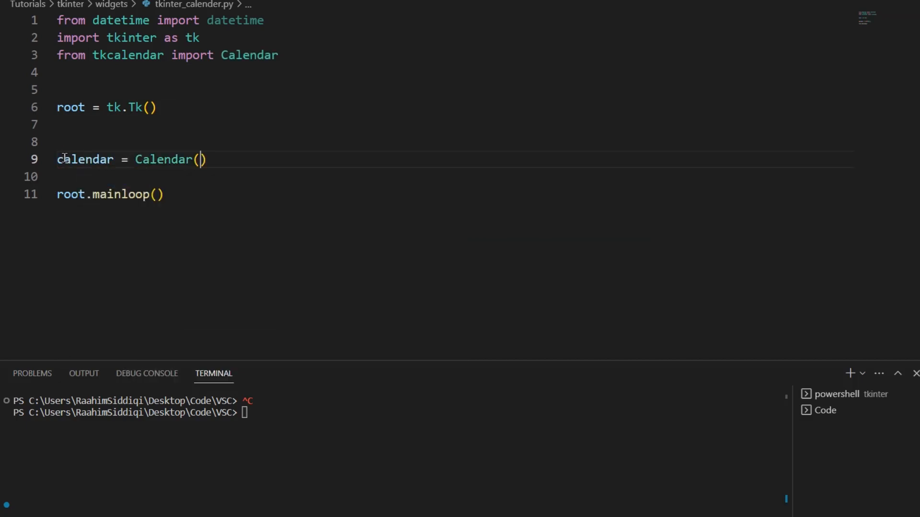
pyautogui.write('root')
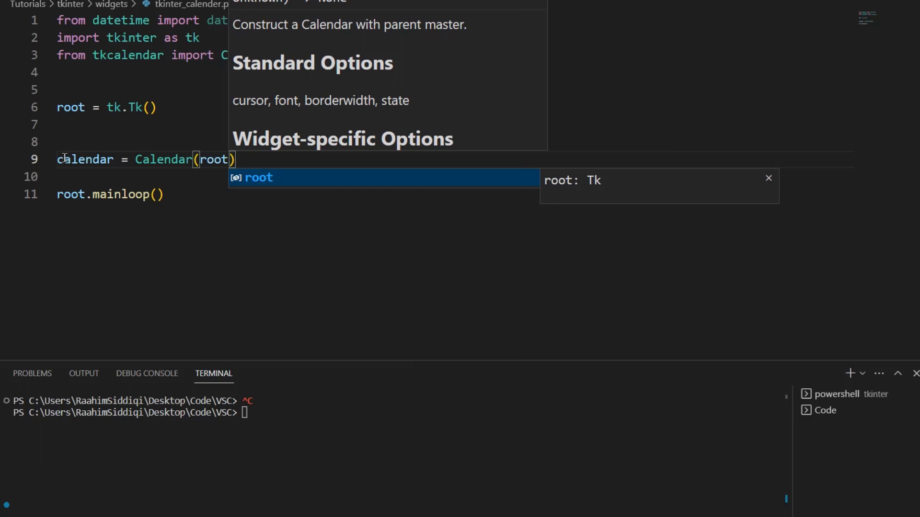
pyautogui.press('Enter')
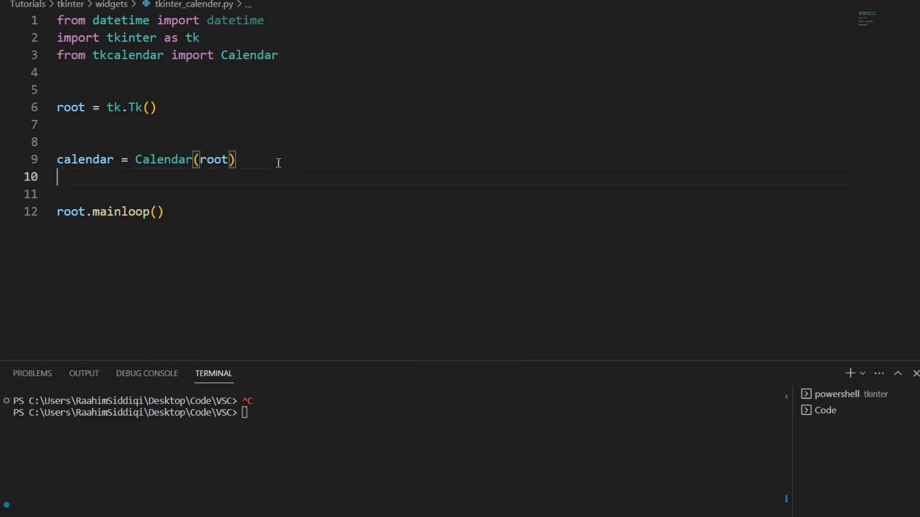
pyautogui.write('calendar.')
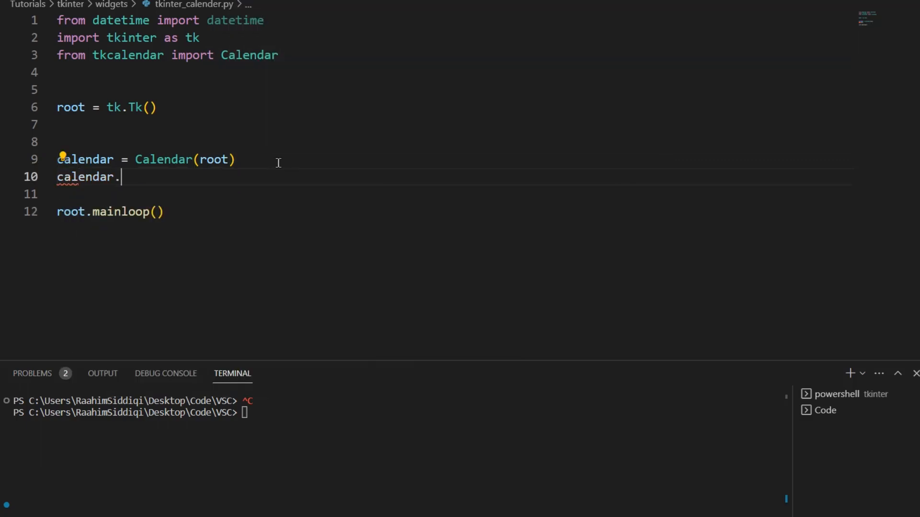
pyautogui.write('pack()')
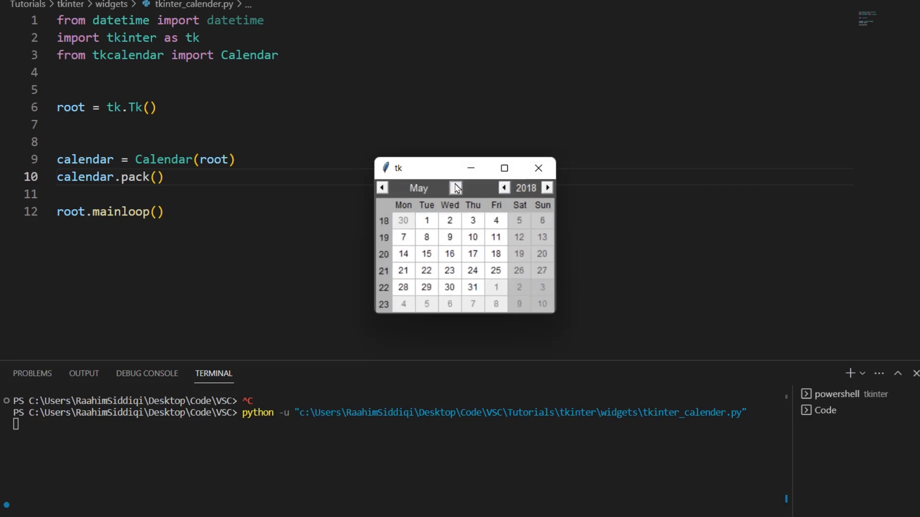
# - Go back to April and pick April 18, 11 and 4
pyautogui.click(382, 188)
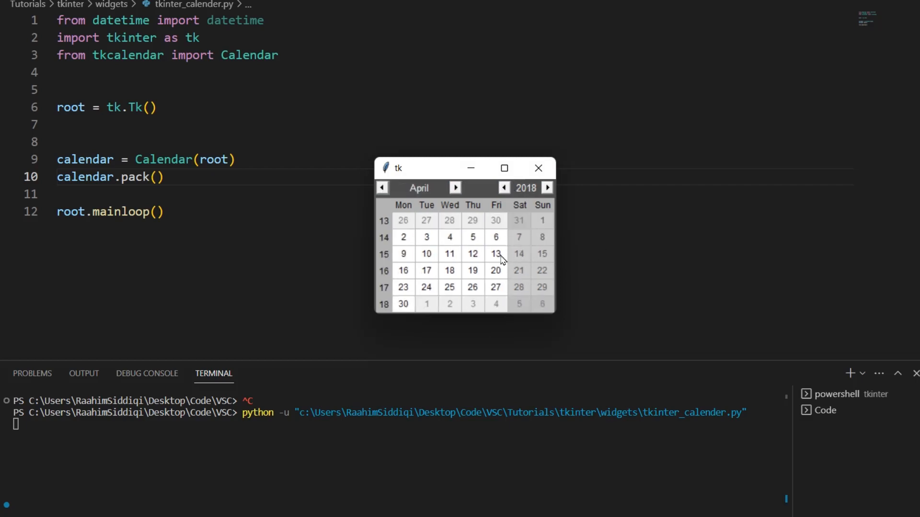
pyautogui.click(449, 270)
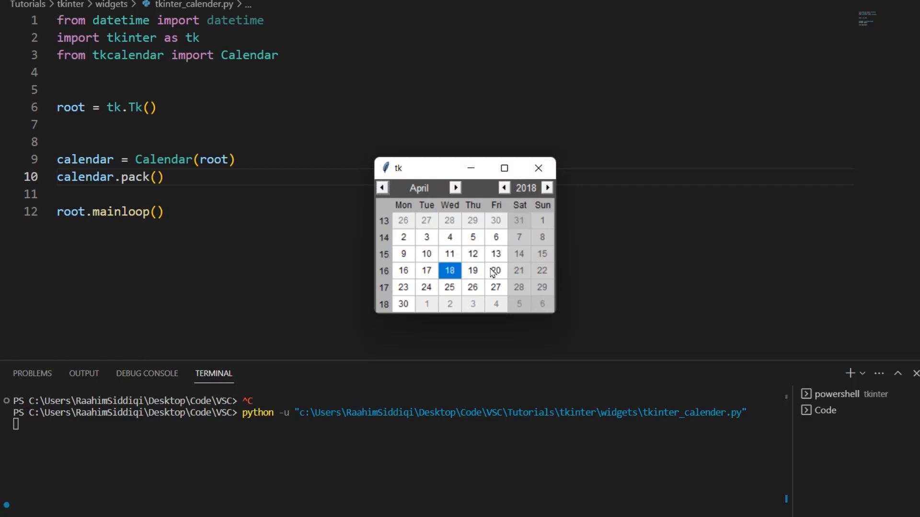
pyautogui.click(449, 253)
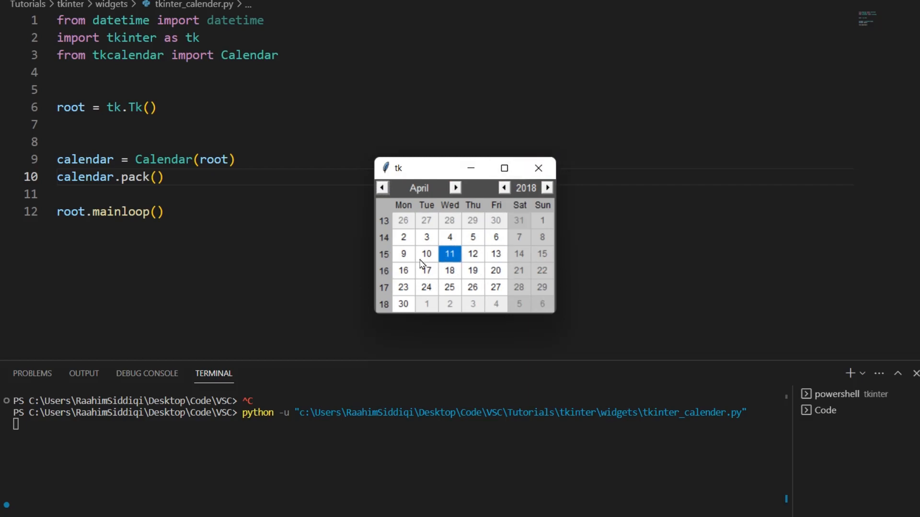
pyautogui.moveTo(475, 246)
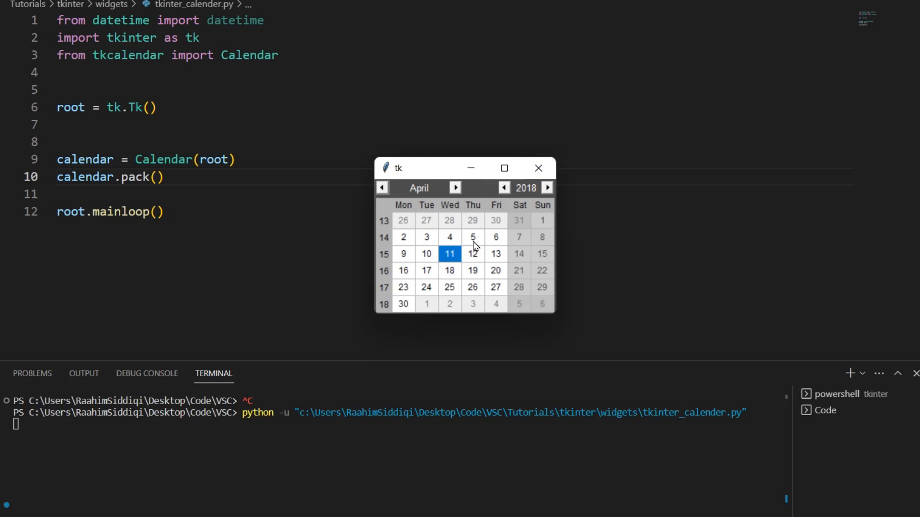
pyautogui.click(450, 238)
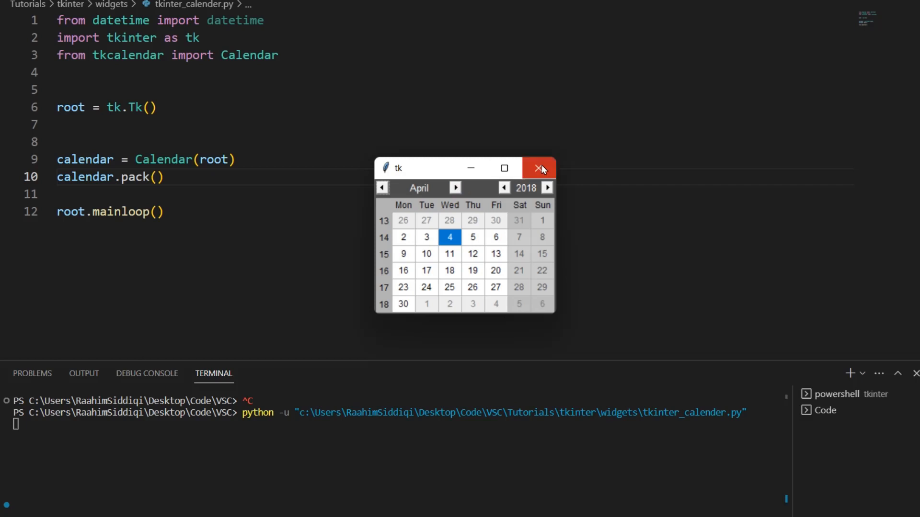
# - Advance the calendar forward by several years
pyautogui.click(546, 188)
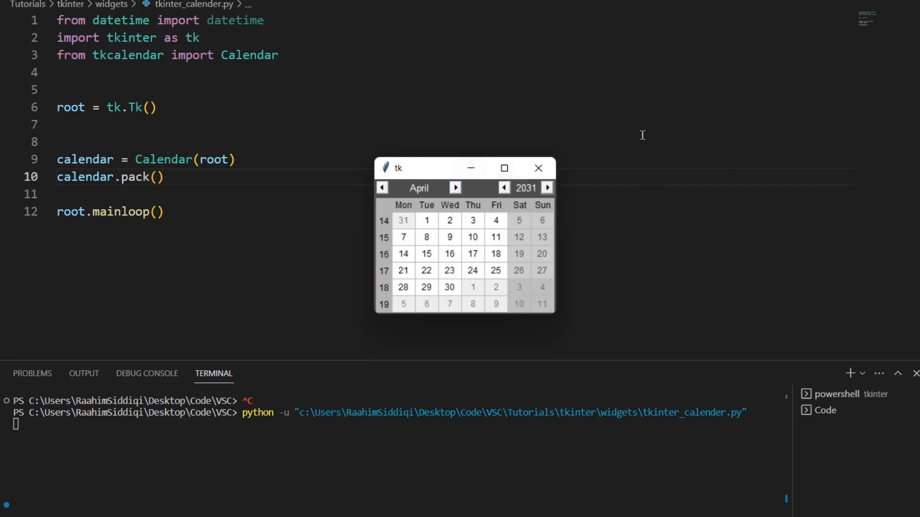
pyautogui.click(546, 187)
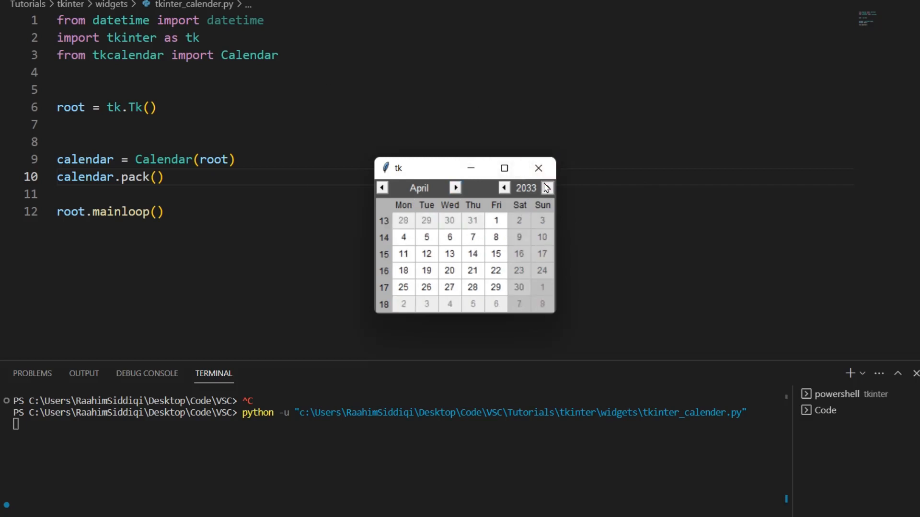
pyautogui.click(536, 168)
pyautogui.write(', m')
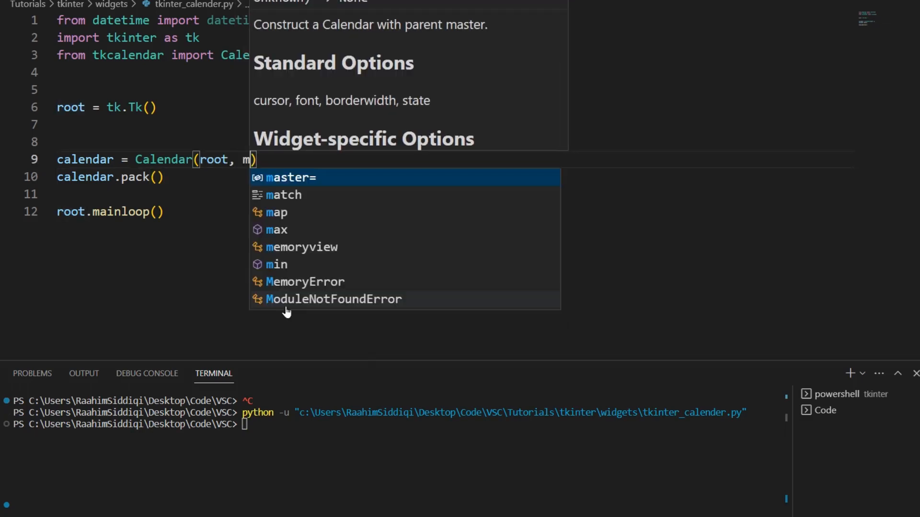
# - Pass mindate = datetime(2020, 1, 1) to the Calendar constructor
pyautogui.write('indate =')
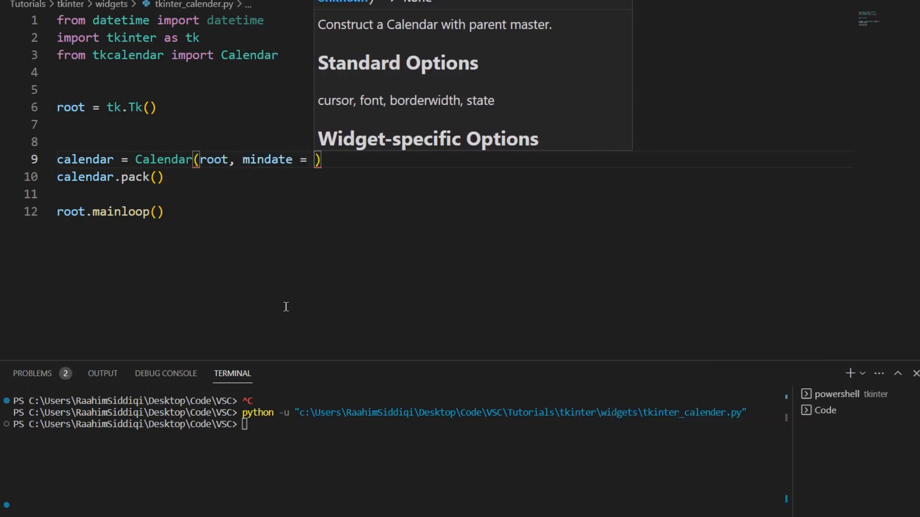
pyautogui.write('data')
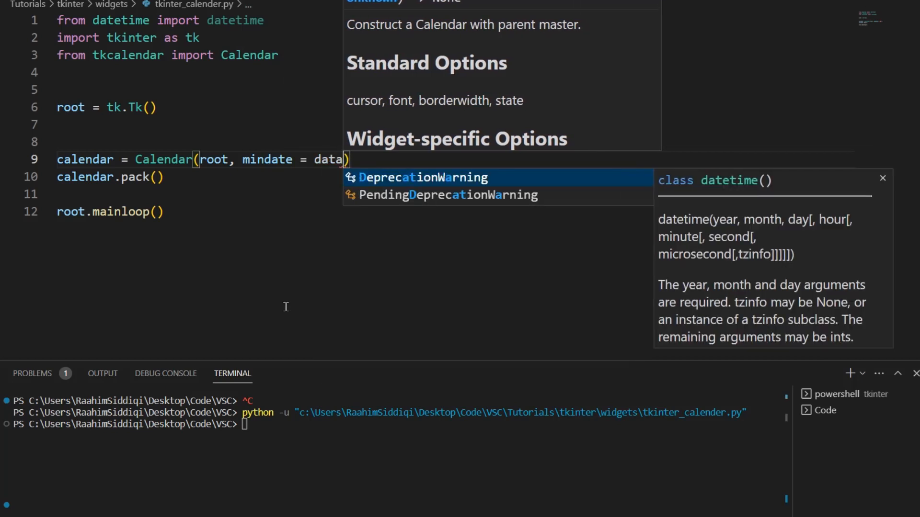
pyautogui.write('time')
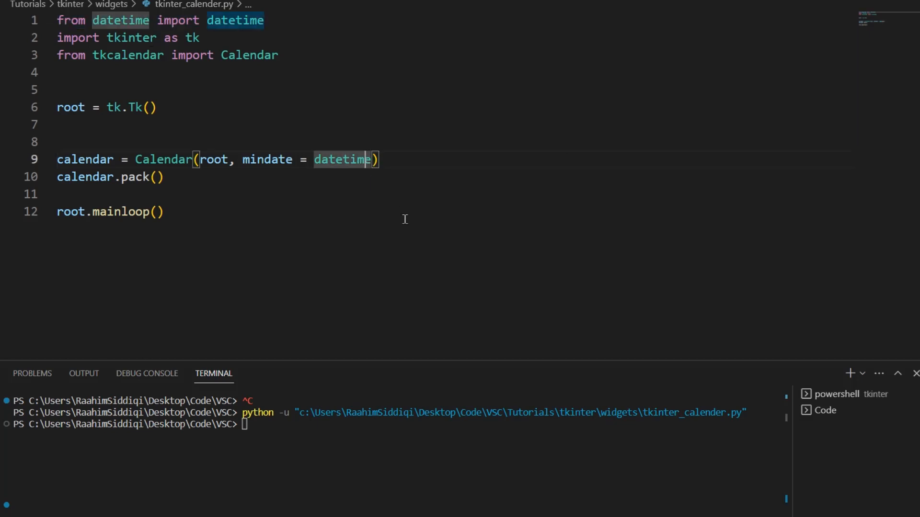
pyautogui.write('()')
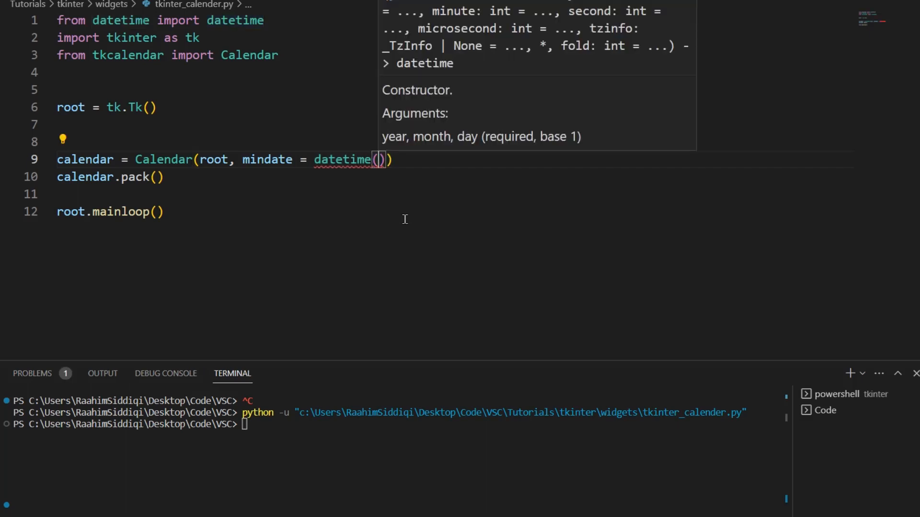
pyautogui.write('2')
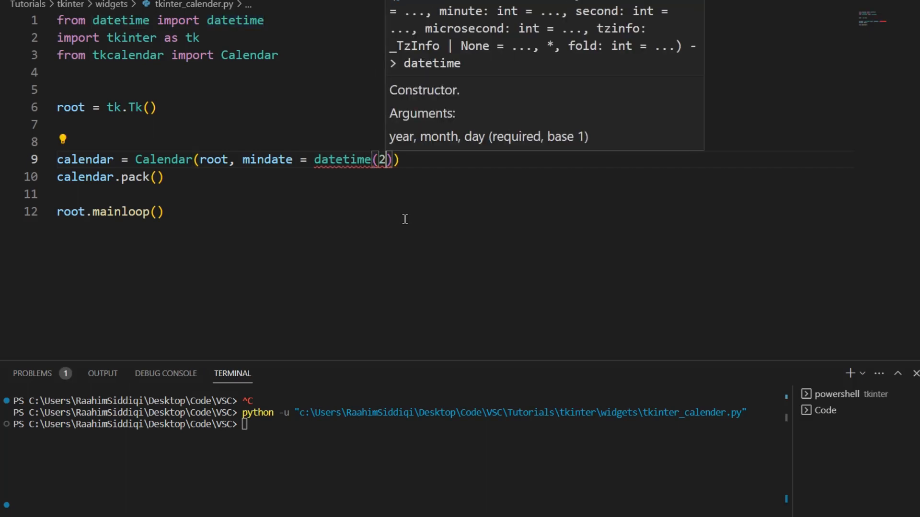
pyautogui.write('02')
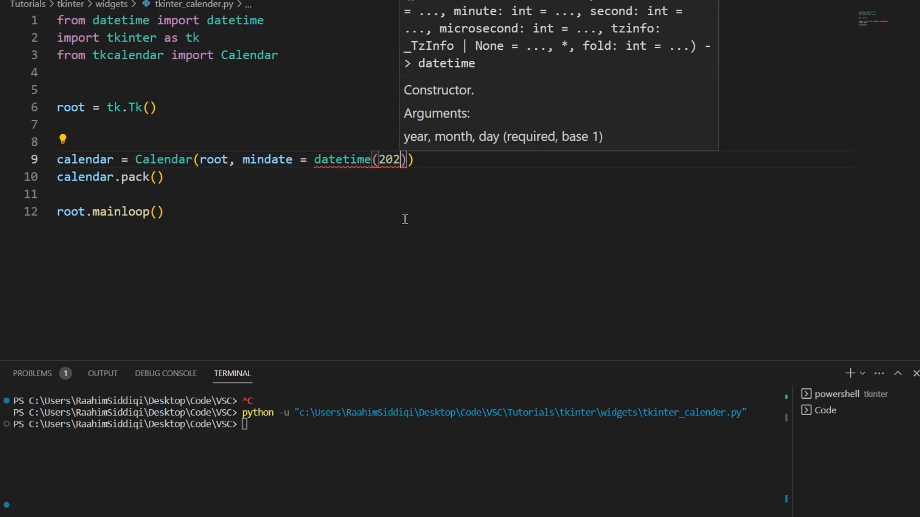
pyautogui.write('0,')
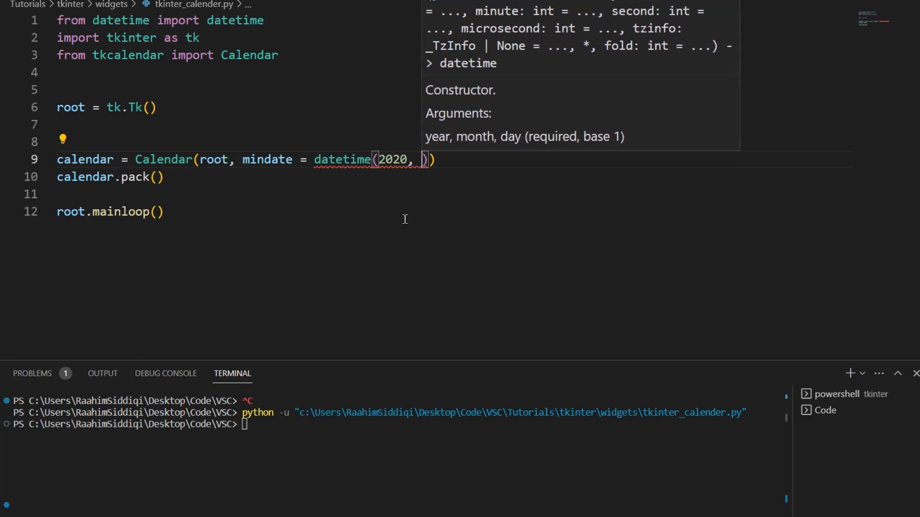
pyautogui.write('1,')
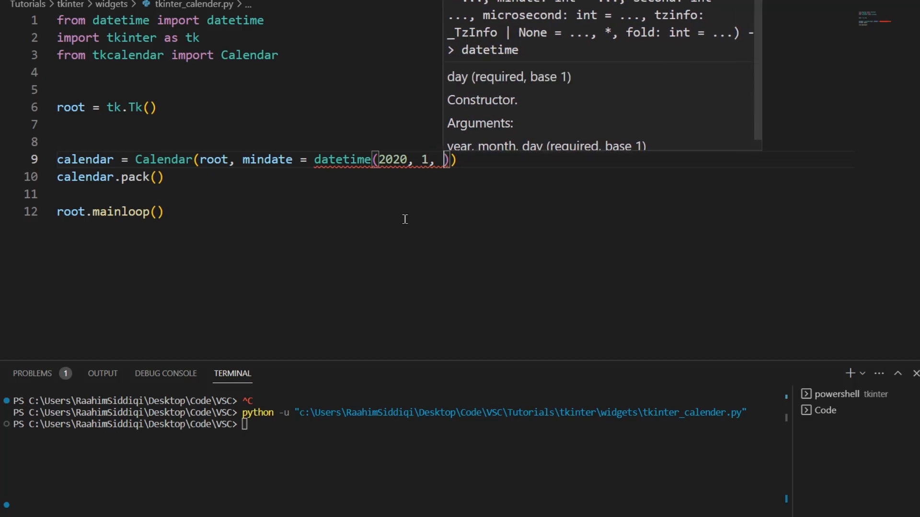
pyautogui.write('1)')
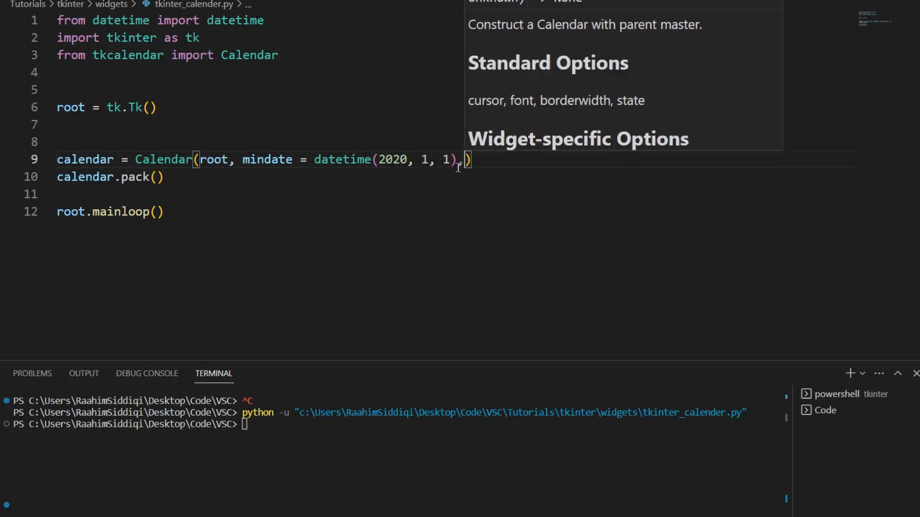
pyautogui.press('Enter')
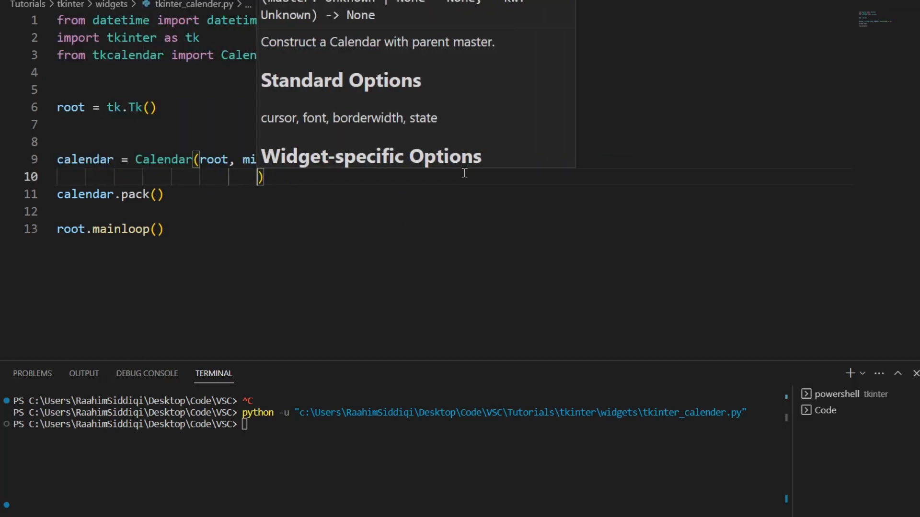
# - Add maxdate = datetime(2023, 12, 30) as a second Calendar argument
pyautogui.write('mindate = datetime(2020, 1, 1),')
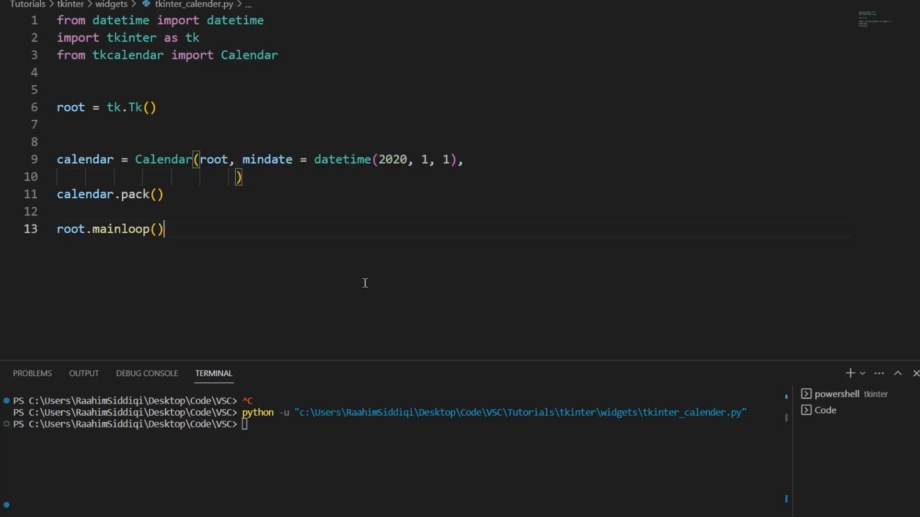
pyautogui.write('maxday')
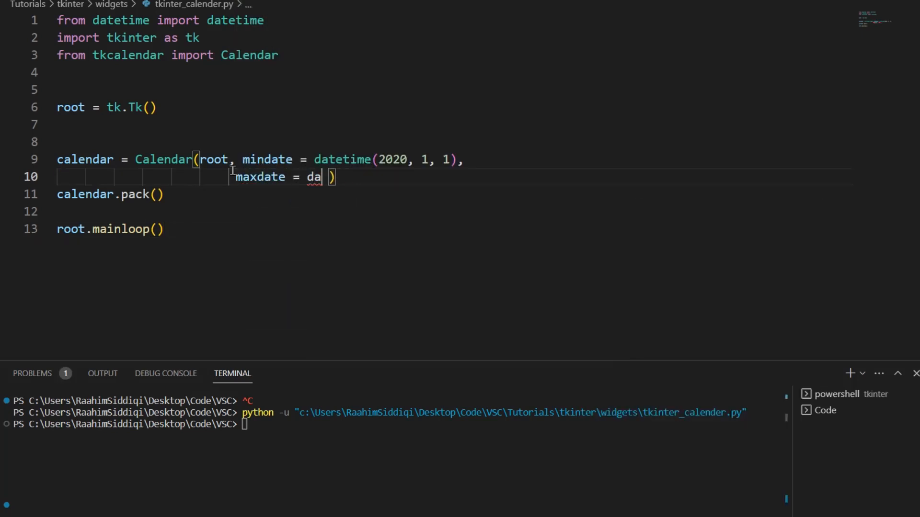
pyautogui.write('tetime(2023,')
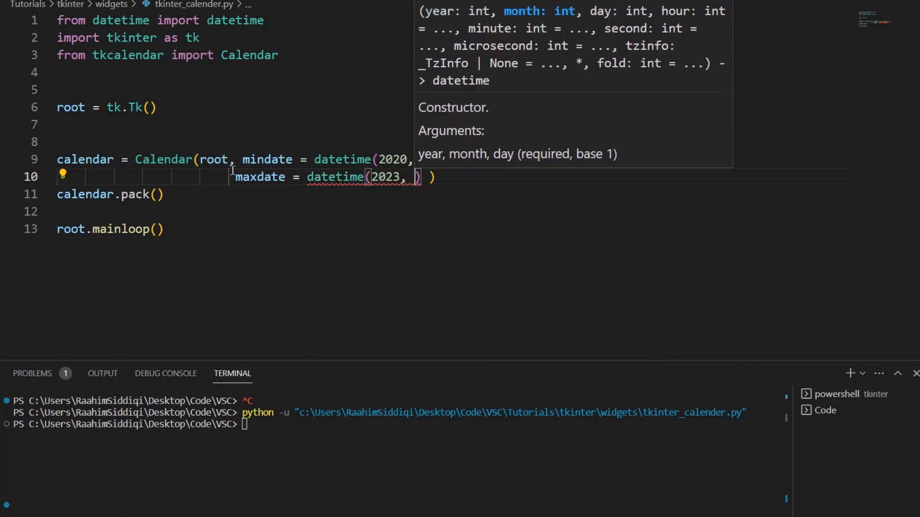
pyautogui.write('12,')
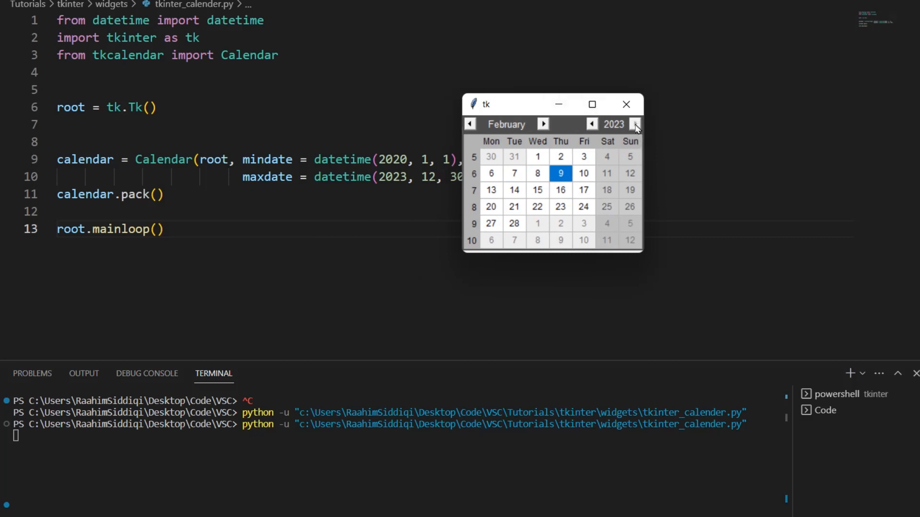
pyautogui.moveTo(547, 181)
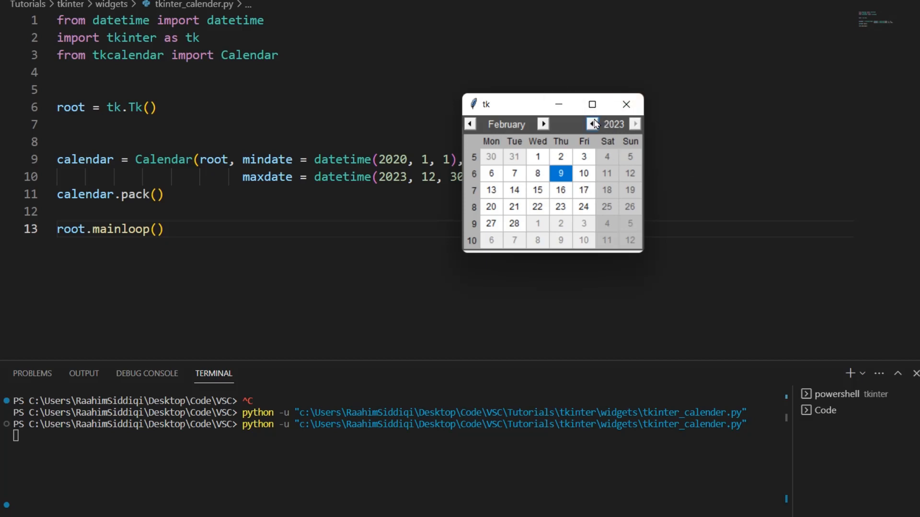
pyautogui.click(590, 124)
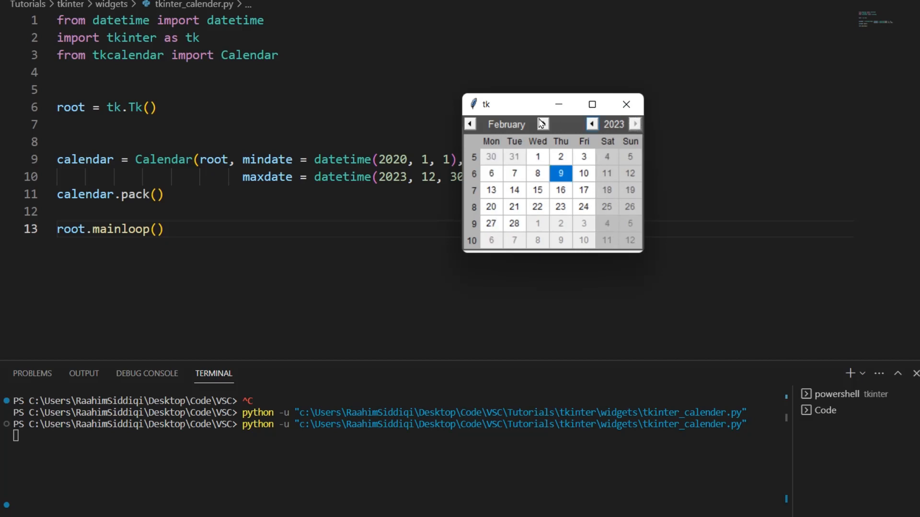
pyautogui.click(543, 124)
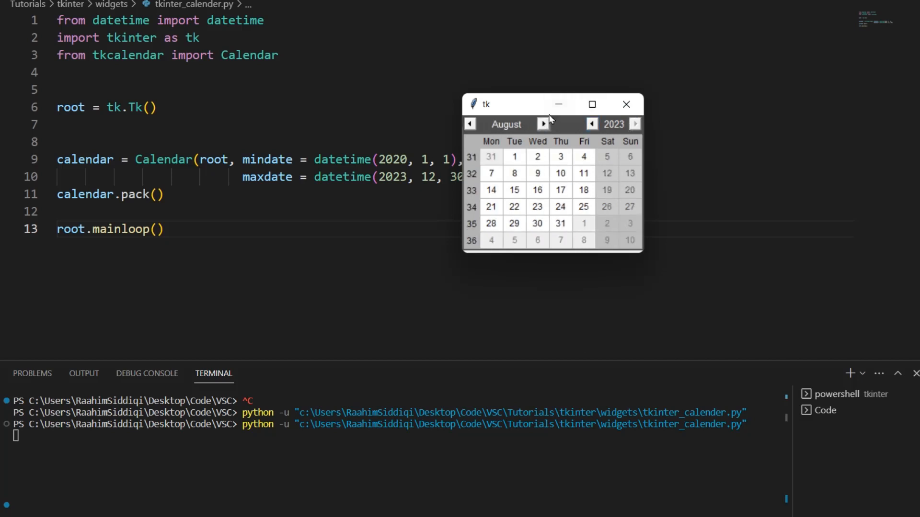
pyautogui.moveTo(626, 104)
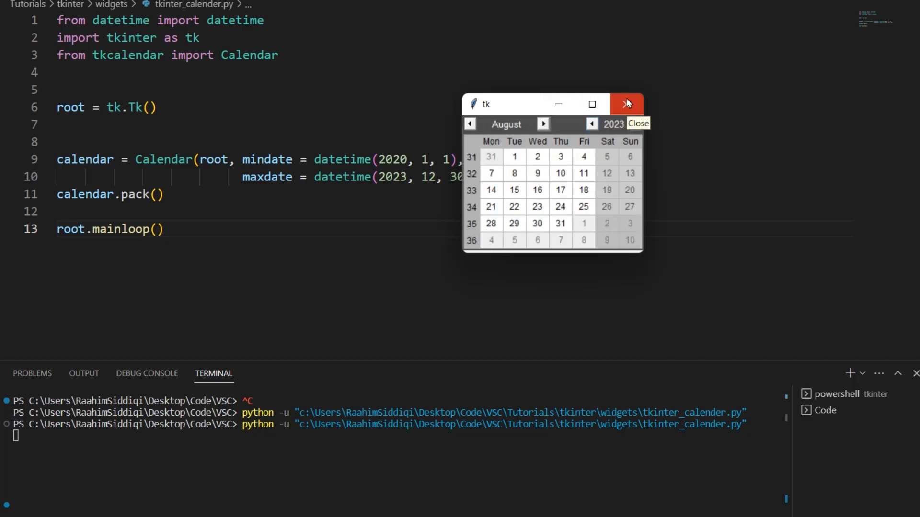
pyautogui.moveTo(673, 124)
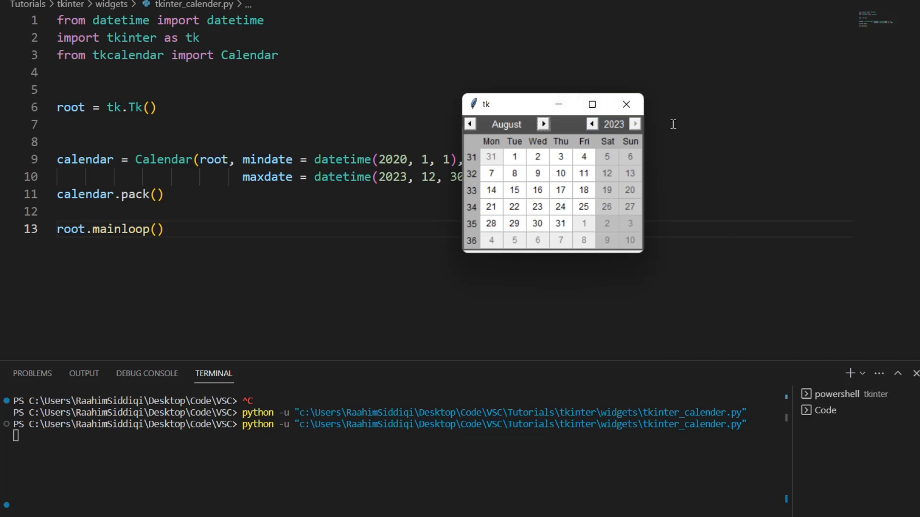
pyautogui.click(625, 104)
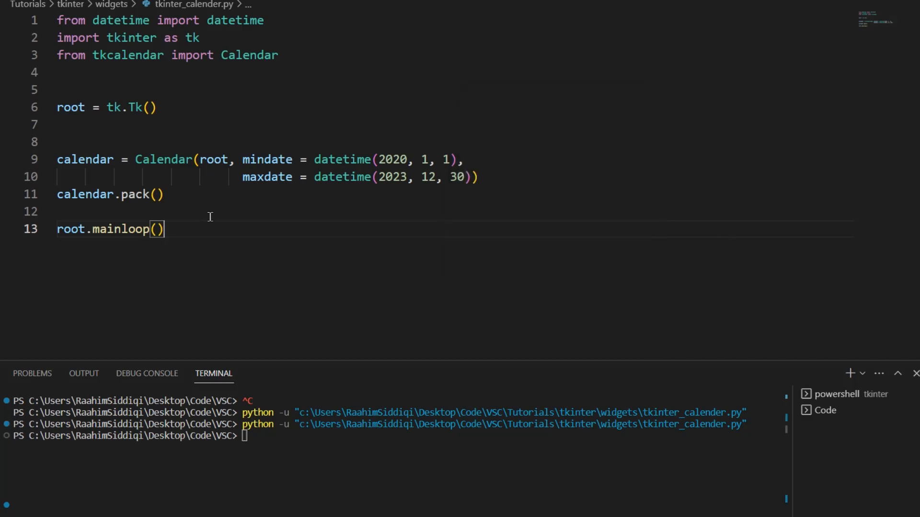
pyautogui.moveTo(419, 191)
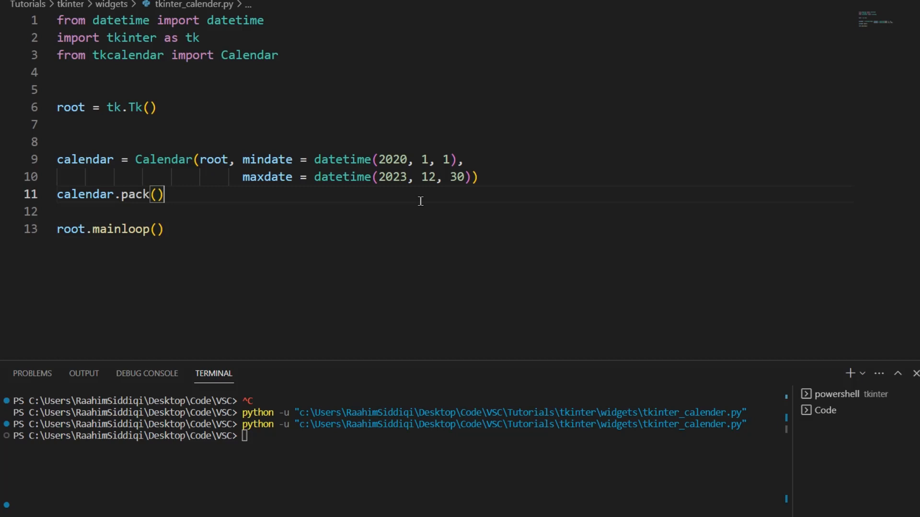
# - Bind <<CalendarSelected>> to updateLabel and add a packed 'Selected Date: ' label
pyautogui.write('cal')
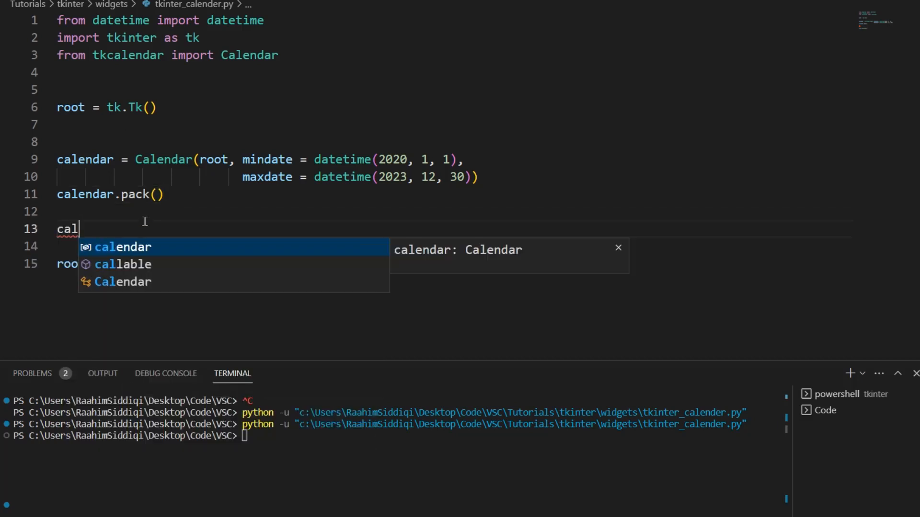
pyautogui.write('endar.bind("')
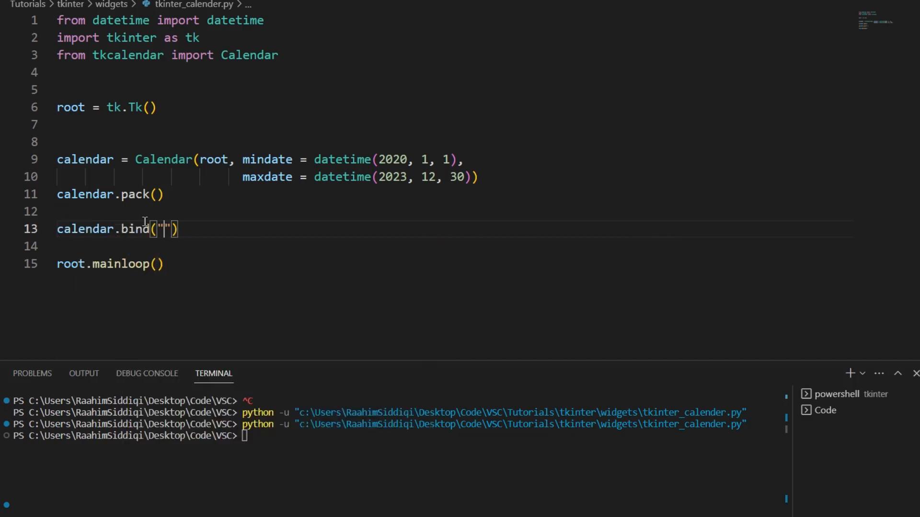
pyautogui.write('<<Cal')
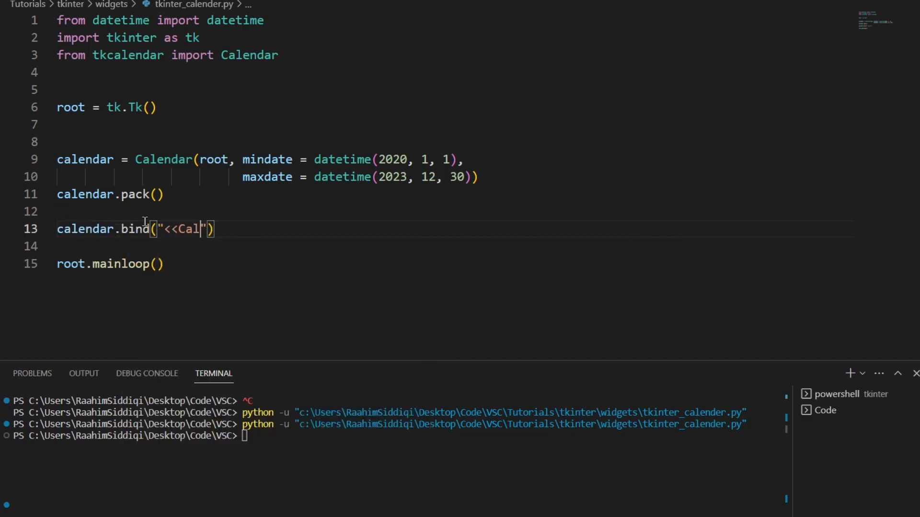
pyautogui.write('endarSelect')
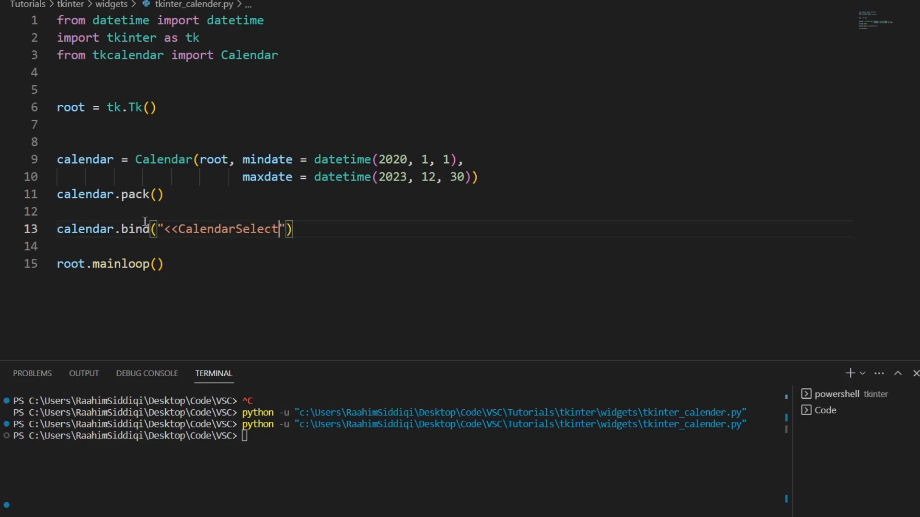
pyautogui.write('ed>>",')
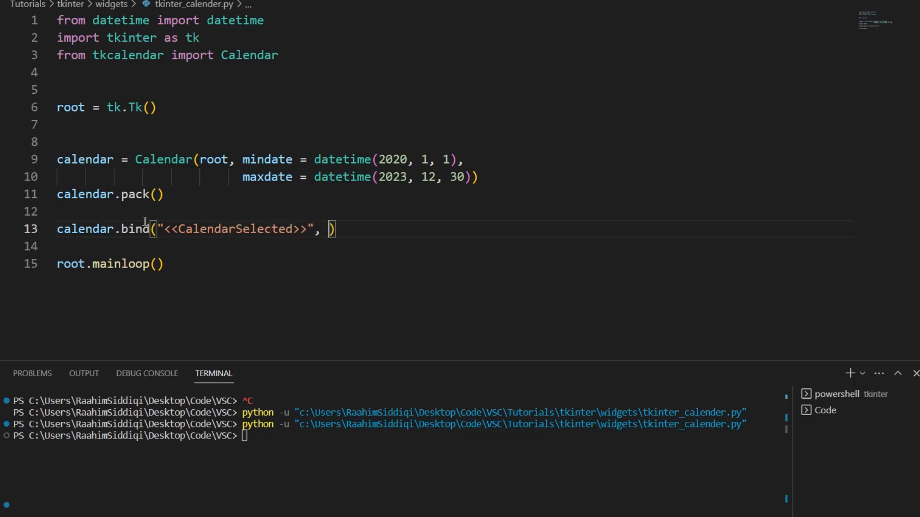
pyautogui.write('update')
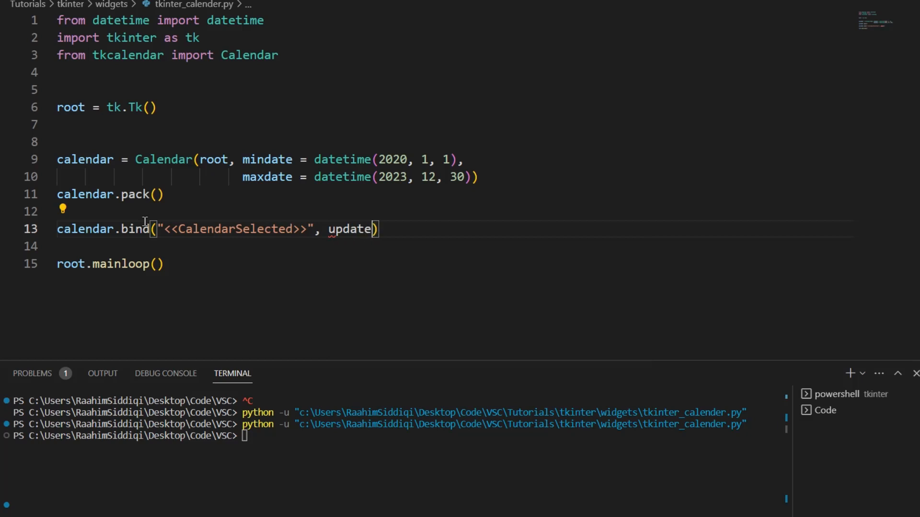
pyautogui.write('Label')
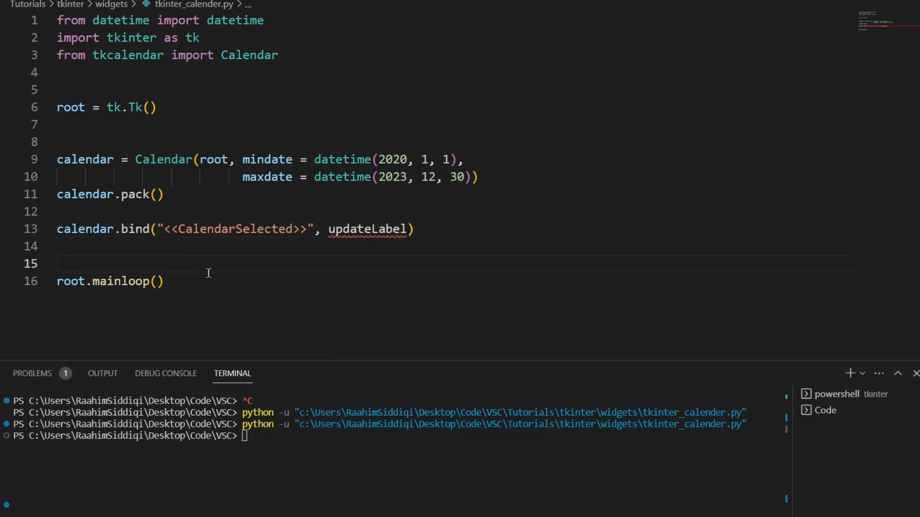
pyautogui.write('label = tk.')
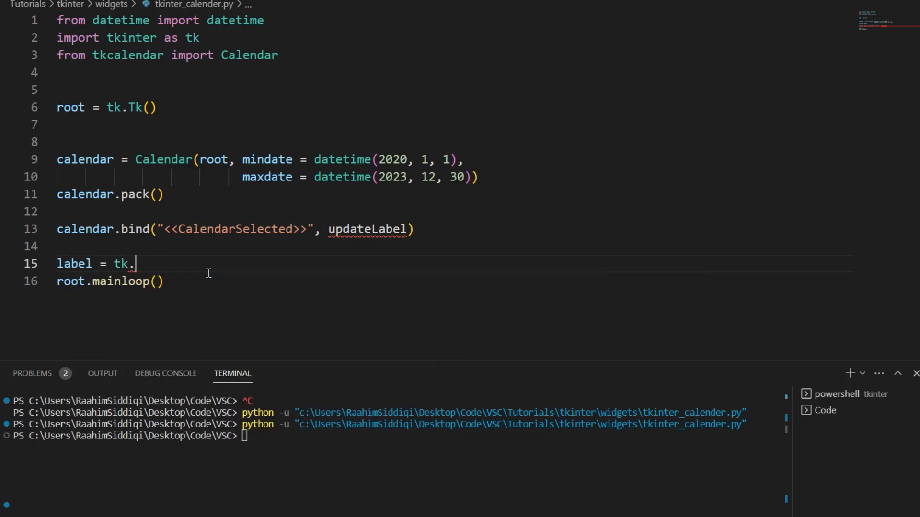
pyautogui.write('Label(root, text = "Selected Date: "')
pyautogui.write('label.pack()')
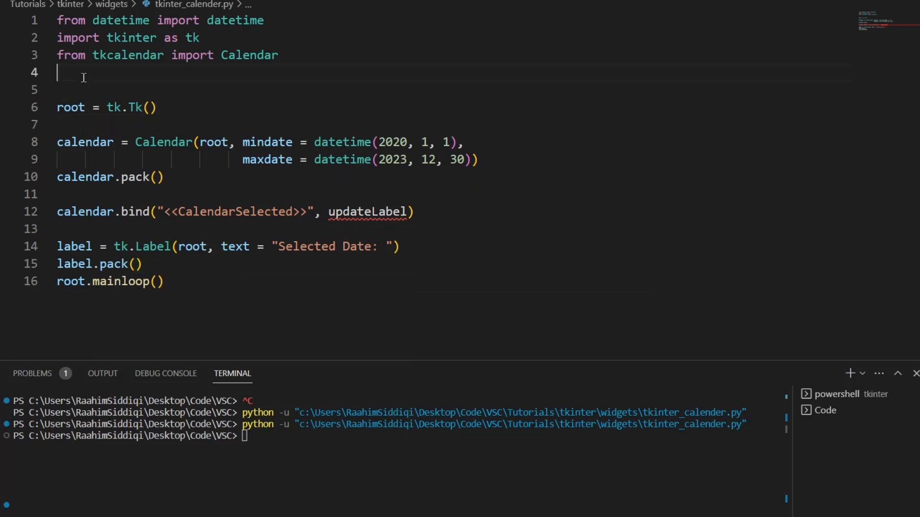
# - Define updateLabel() setting label text to 'Selected Date: ' + calendar.get_date()
pyautogui.press('Enter')
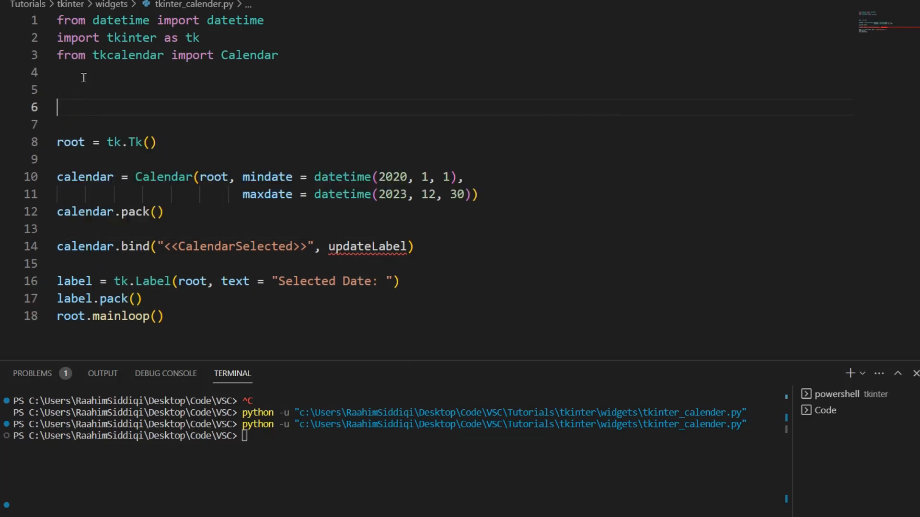
pyautogui.write('def upd')
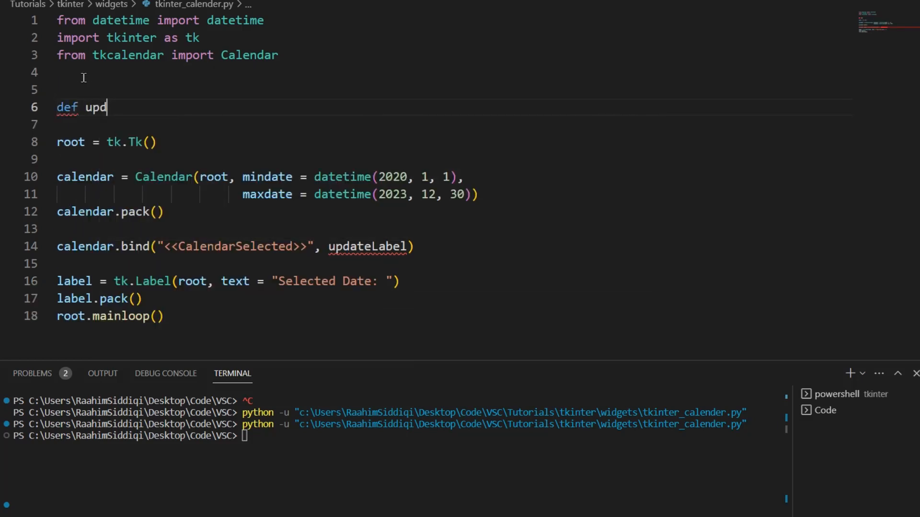
pyautogui.write('ateLabel():')
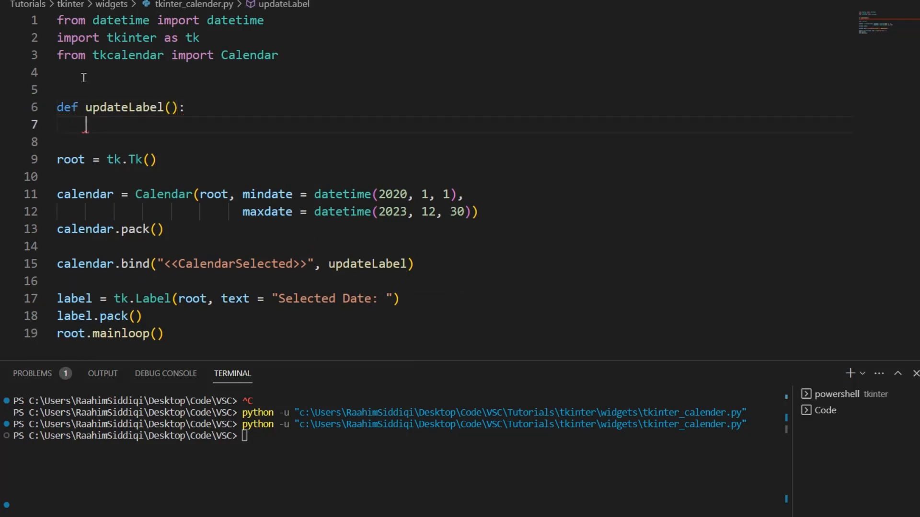
pyautogui.write('label')
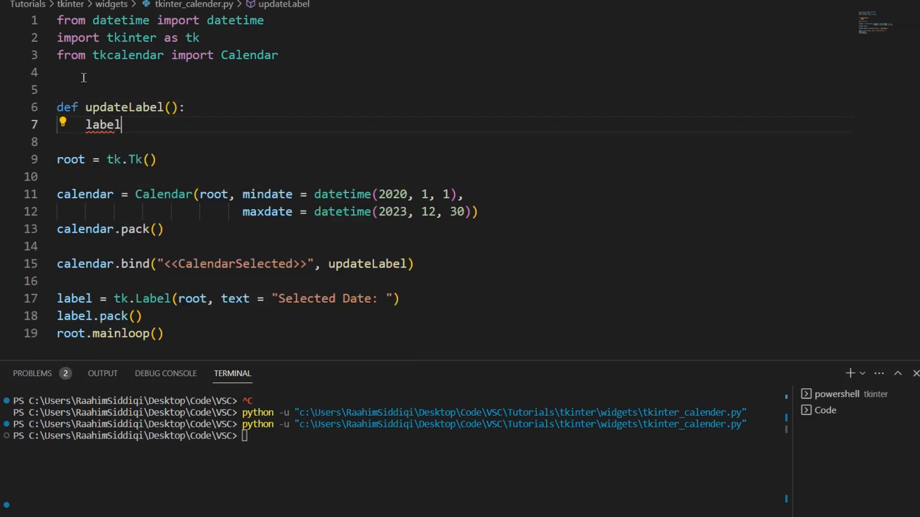
pyautogui.write('.config(')
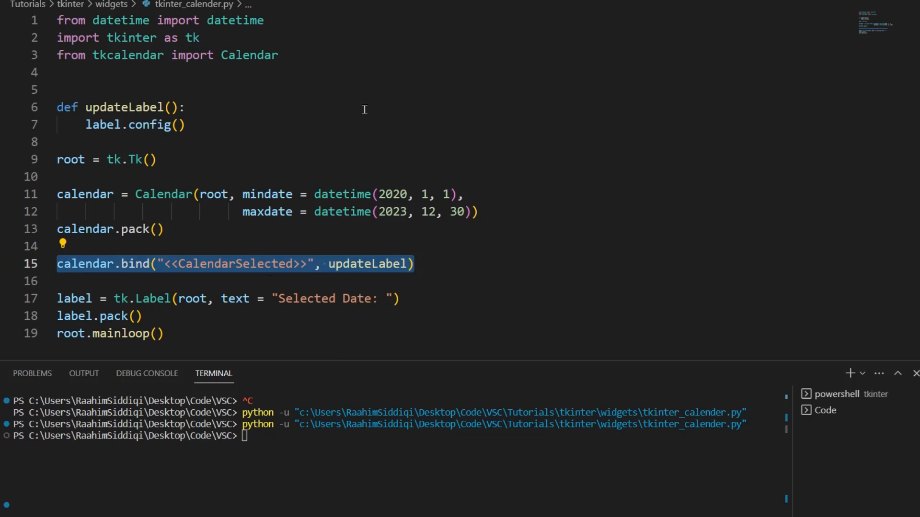
pyautogui.write('text = "Sec')
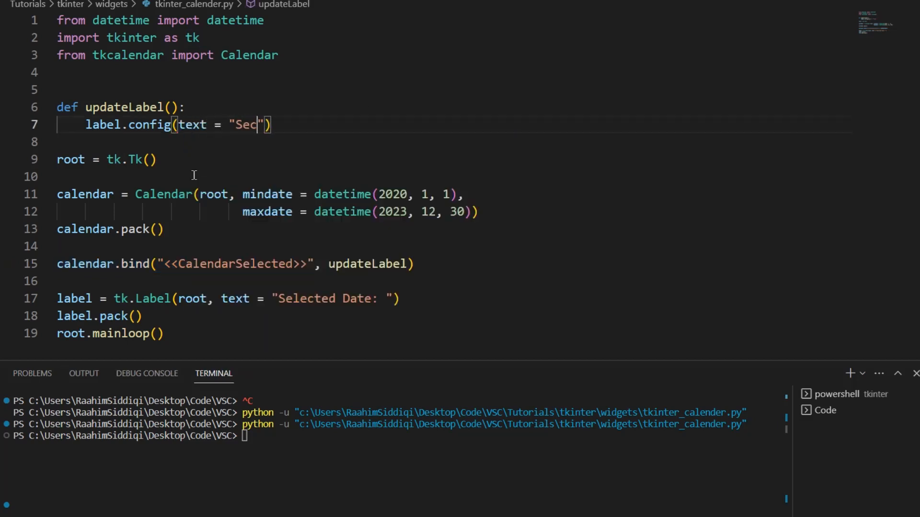
pyautogui.write('Selected Date:')
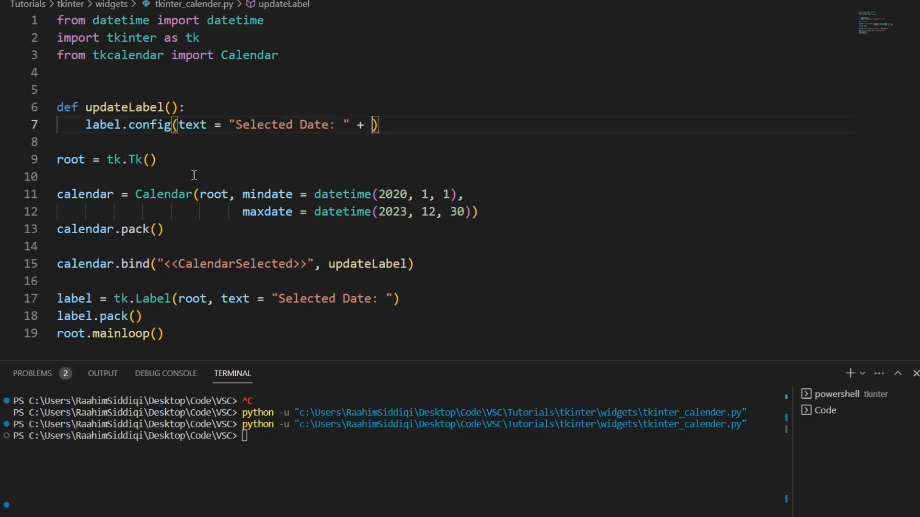
pyautogui.write('calendar.')
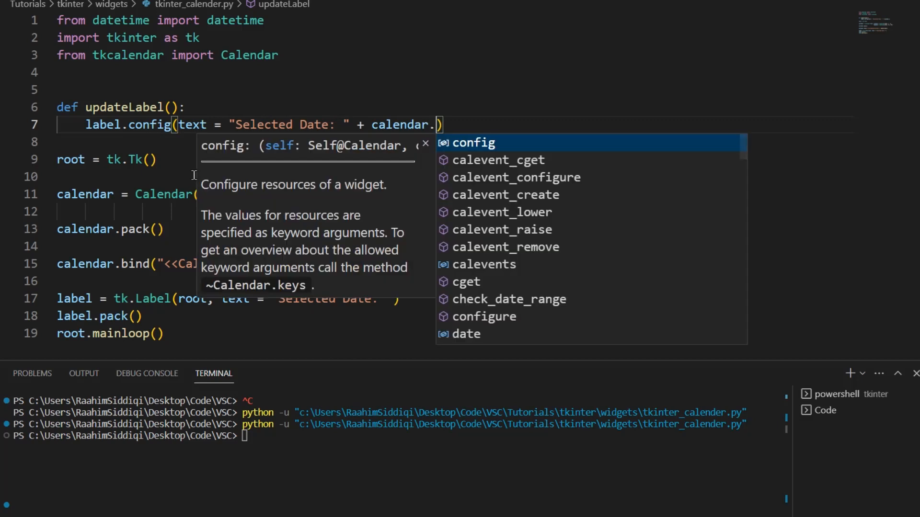
pyautogui.write('get_date(')
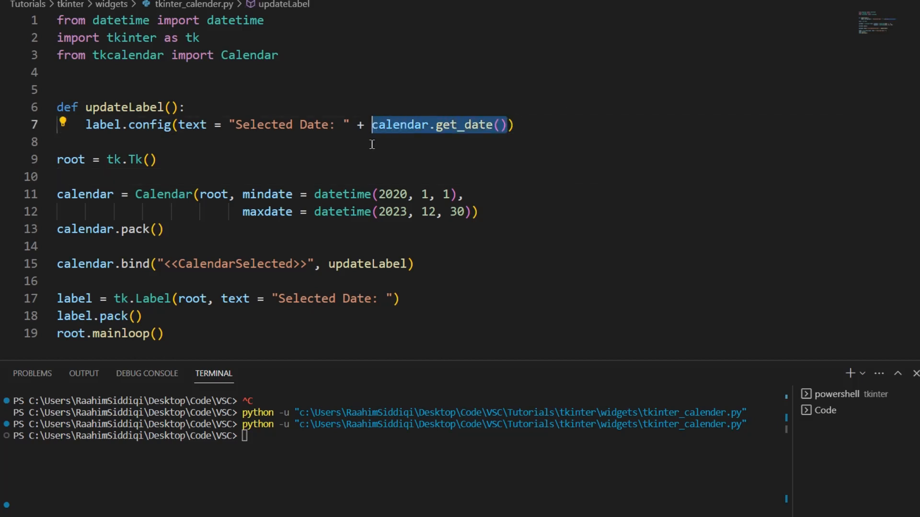
pyautogui.click(282, 124)
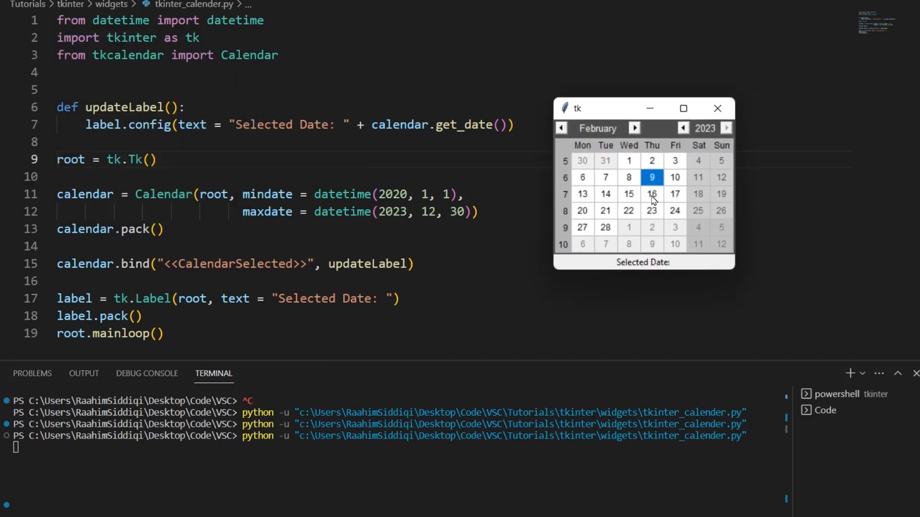
# - Pick 16 February, close the erroring window, and add an event parameter to updateLabel
pyautogui.click(651, 194)
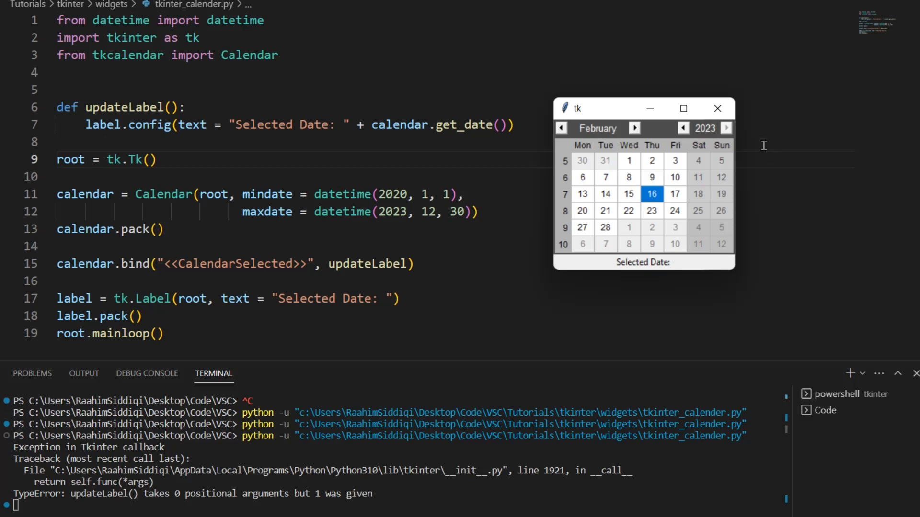
pyautogui.click(717, 108)
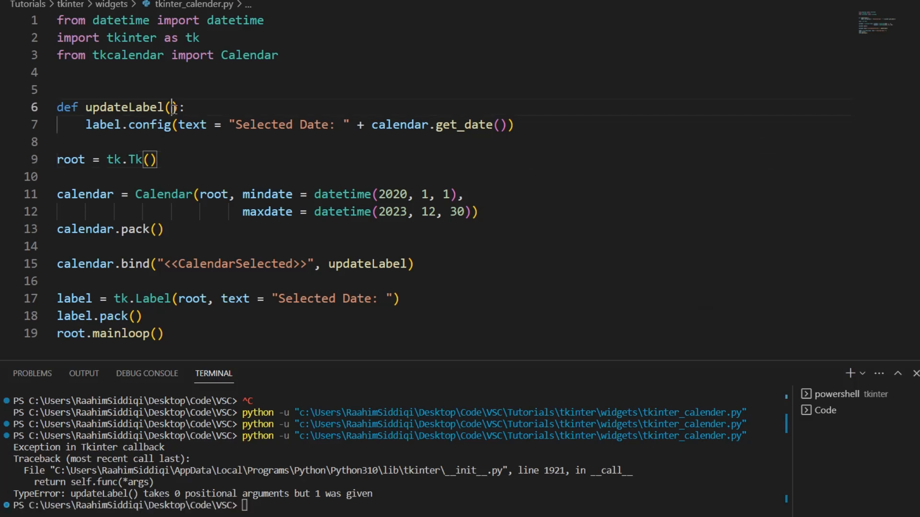
pyautogui.write('event')
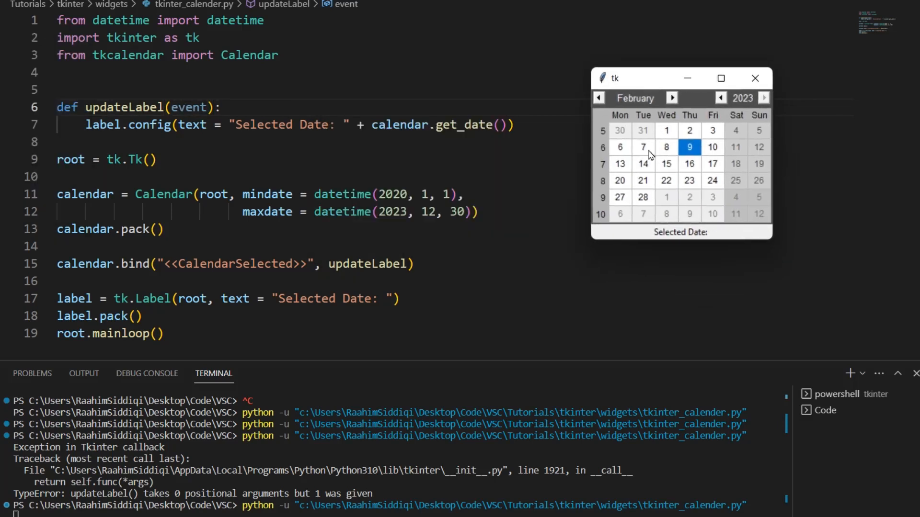
# - Test the label by picking February 22 in both 2023 and 2022
pyautogui.click(690, 163)
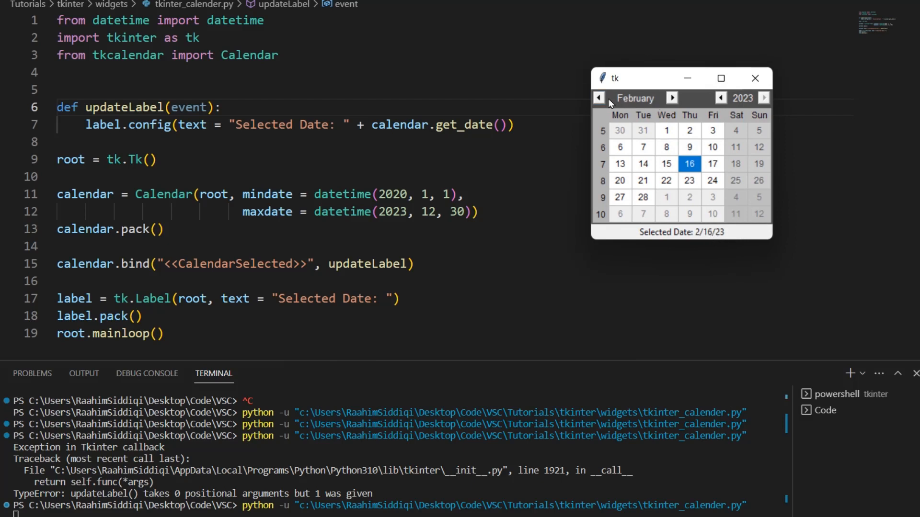
pyautogui.click(598, 98)
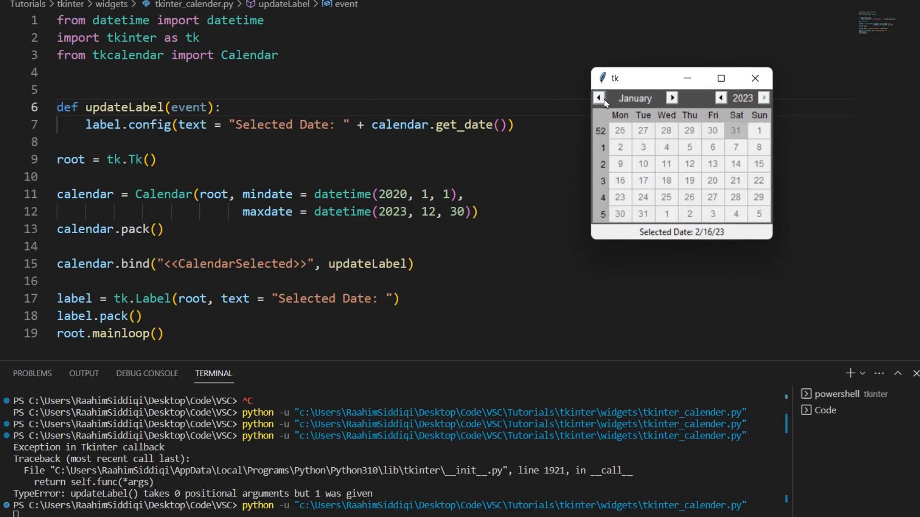
pyautogui.click(671, 97)
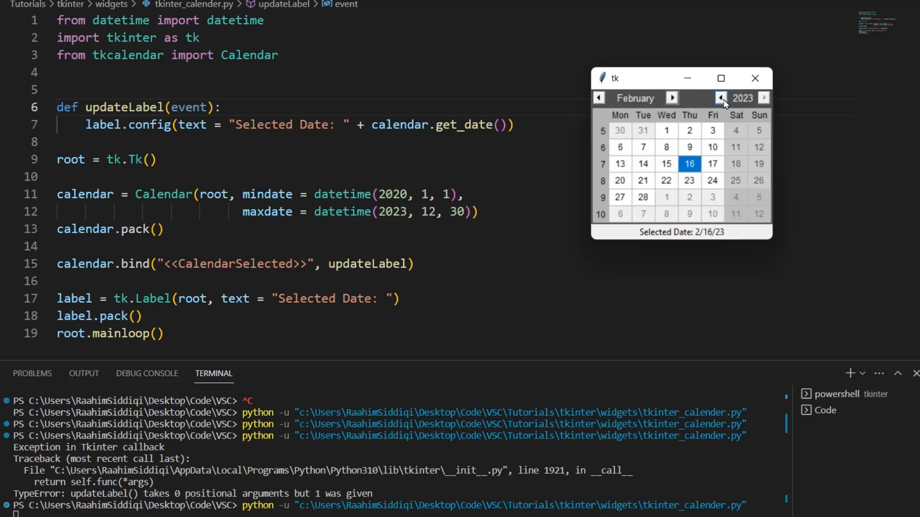
pyautogui.click(666, 180)
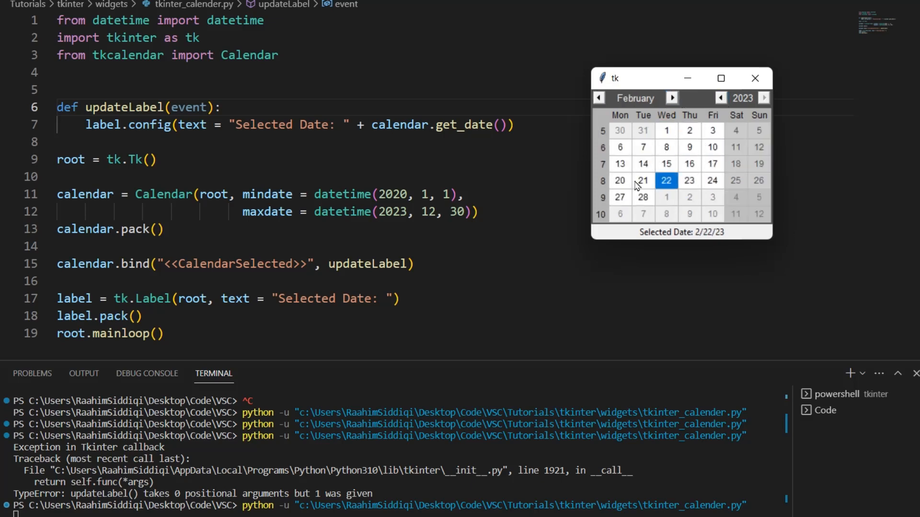
pyautogui.click(721, 98)
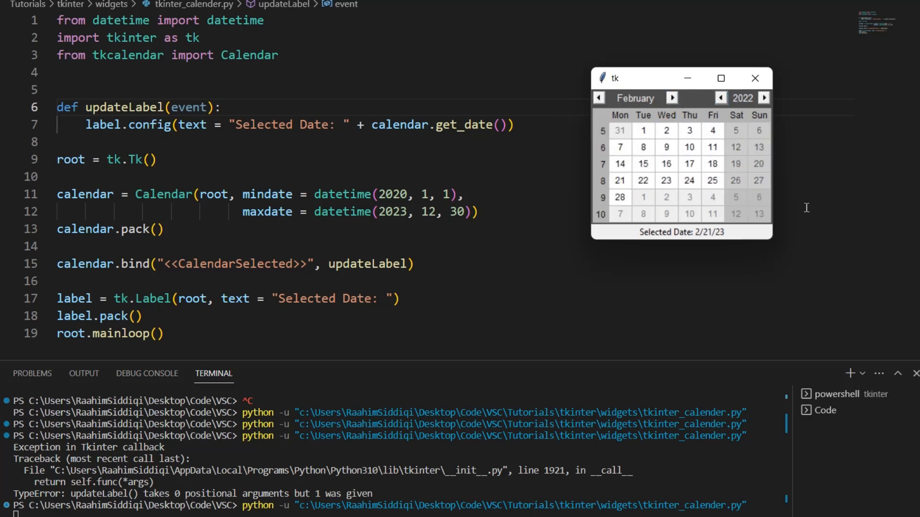
pyautogui.click(642, 181)
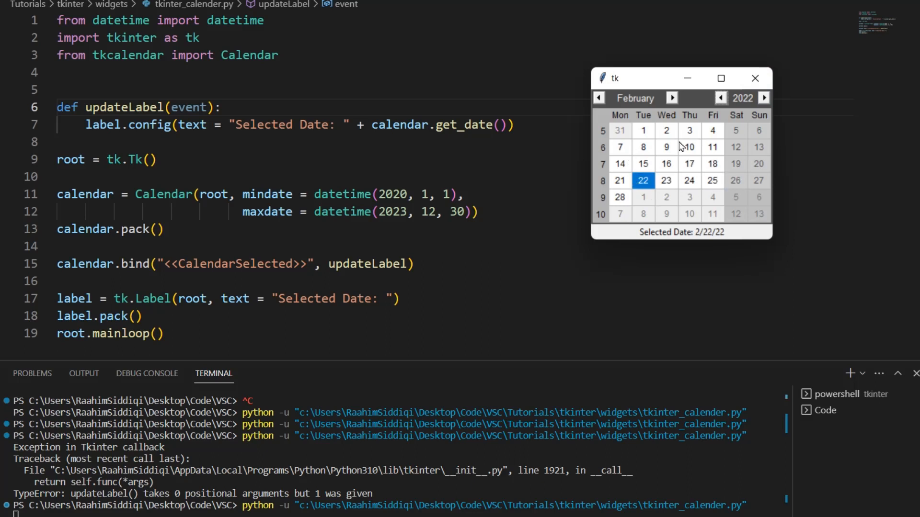
# - Pick more February 2022 dates (13, 5, 15, 22), go to 2021, and close the window
pyautogui.click(598, 98)
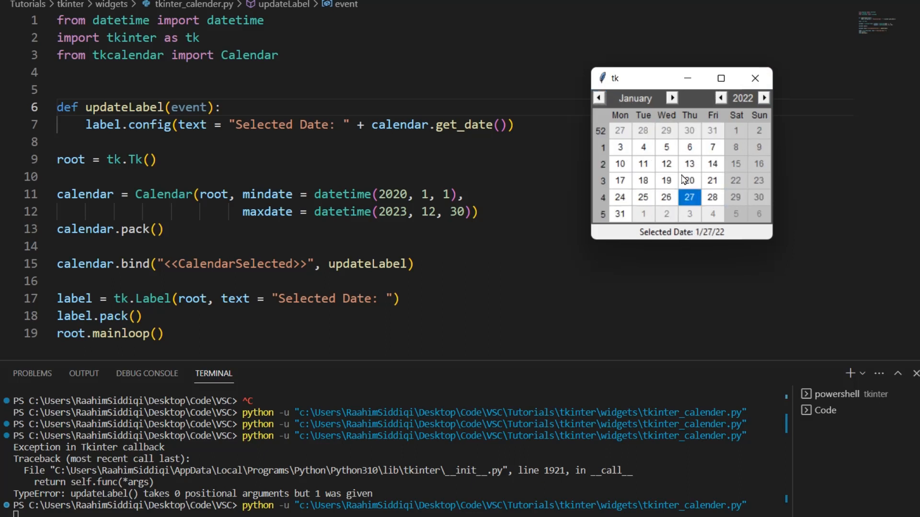
pyautogui.click(672, 98)
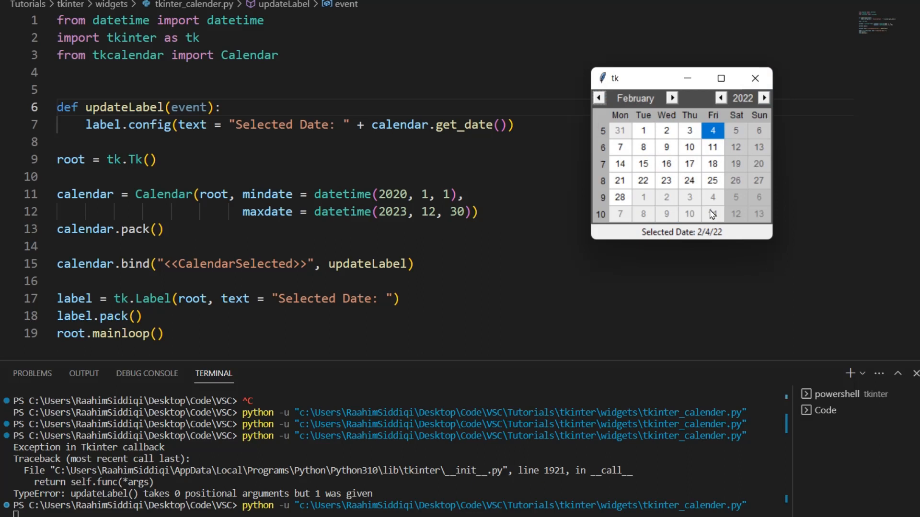
pyautogui.click(758, 147)
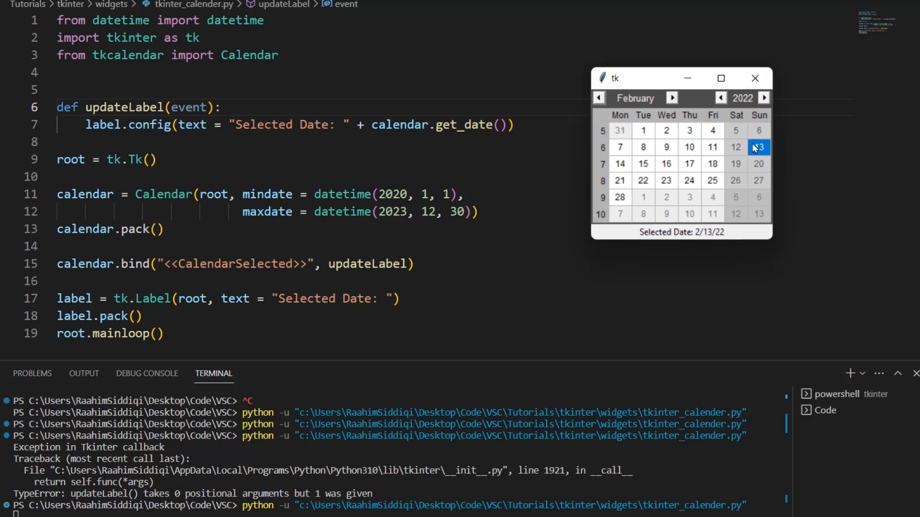
pyautogui.click(735, 130)
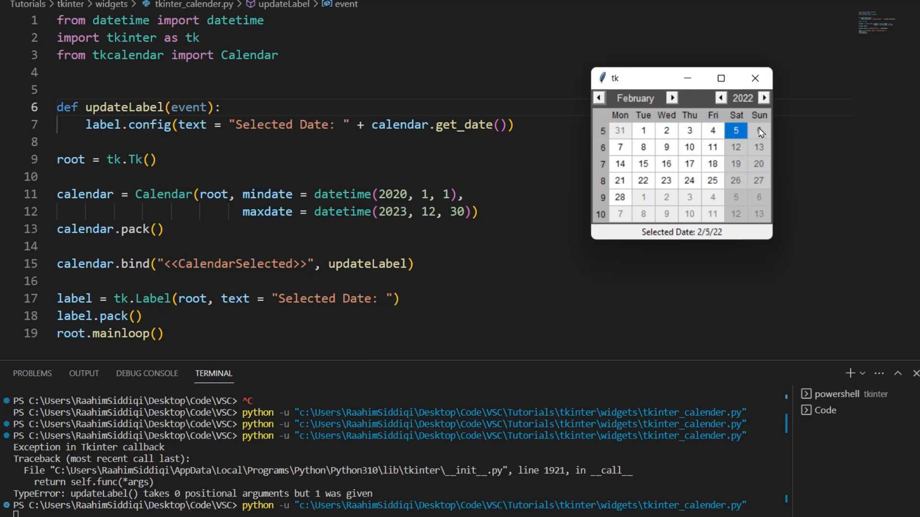
pyautogui.moveTo(728, 171)
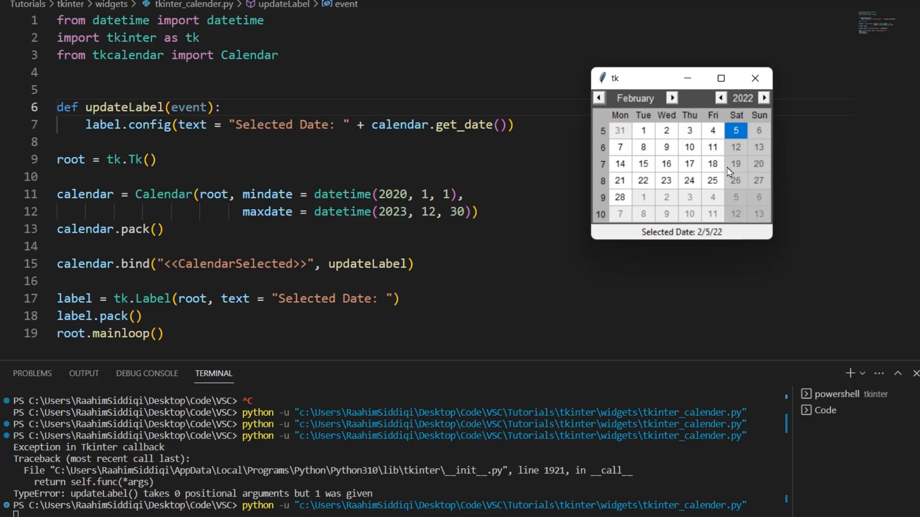
pyautogui.click(759, 146)
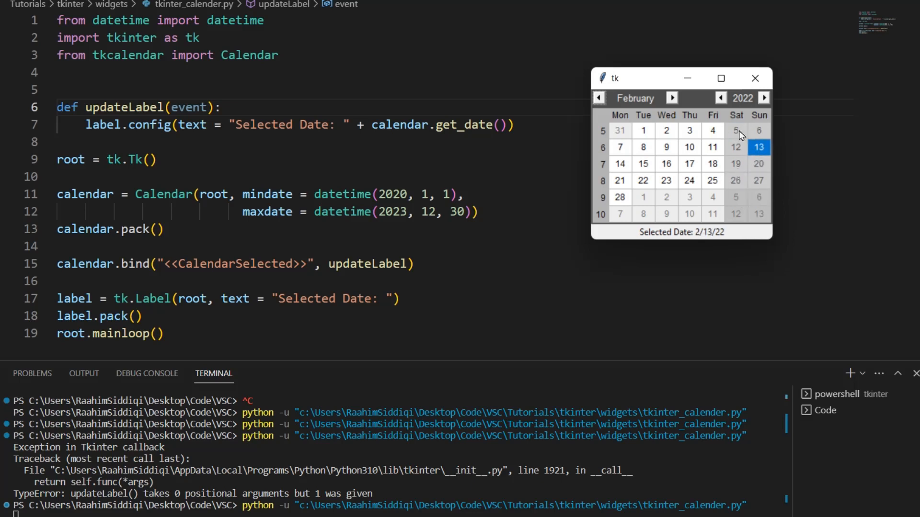
pyautogui.click(643, 164)
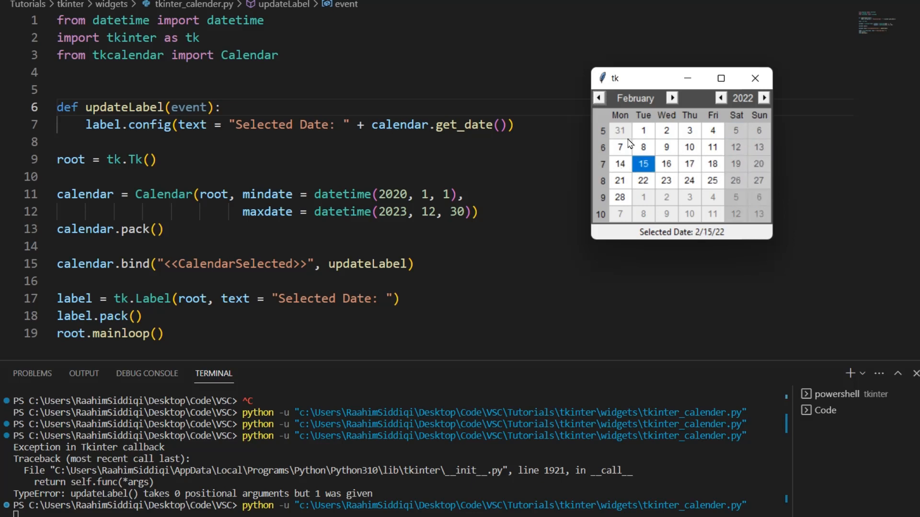
pyautogui.click(643, 180)
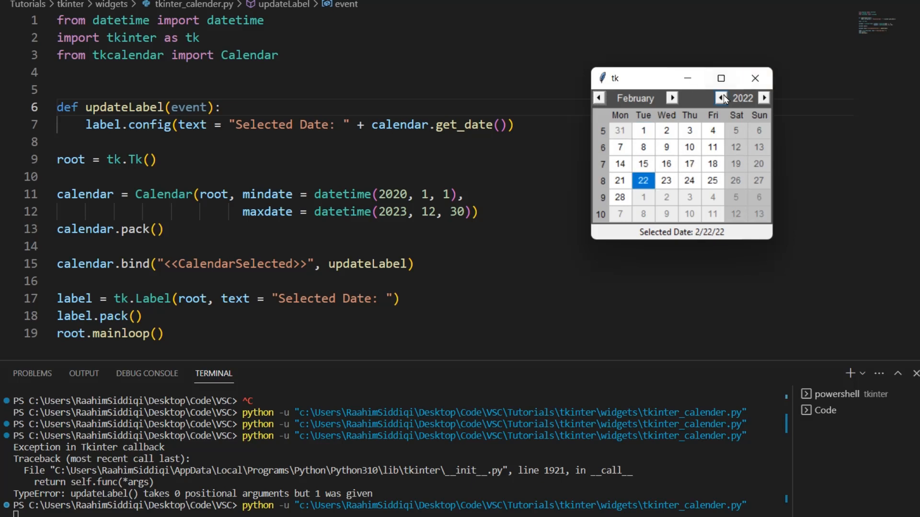
pyautogui.click(721, 98)
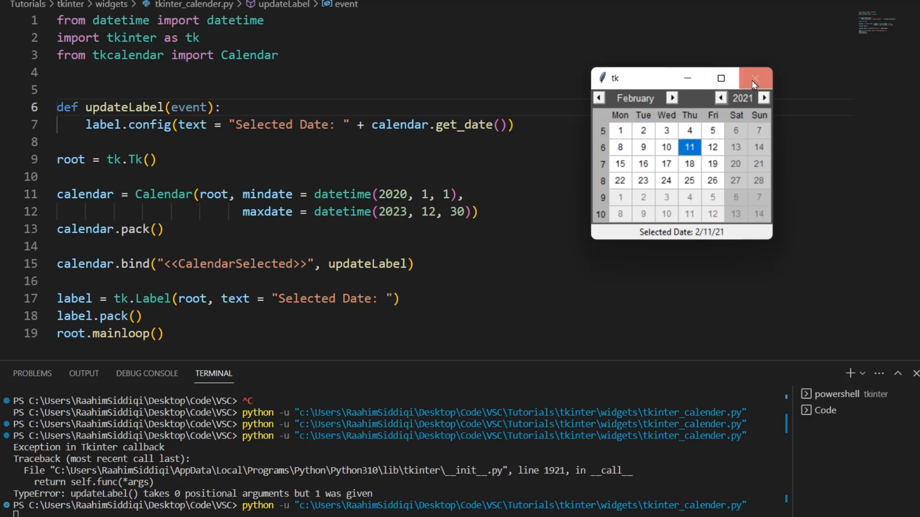
pyautogui.click(755, 78)
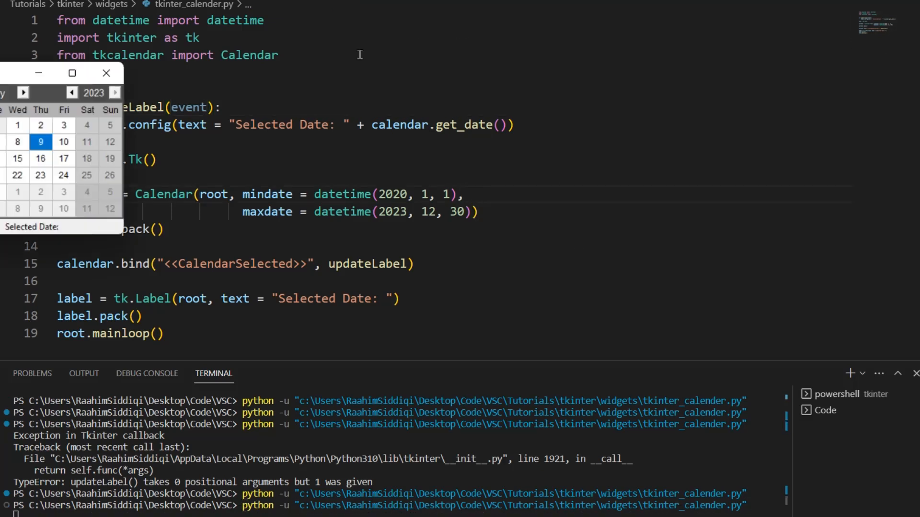
# - Resize and close the calendar window, then rerun and step back two months
pyautogui.moveTo(62, 73); pyautogui.dragTo(523, 131)
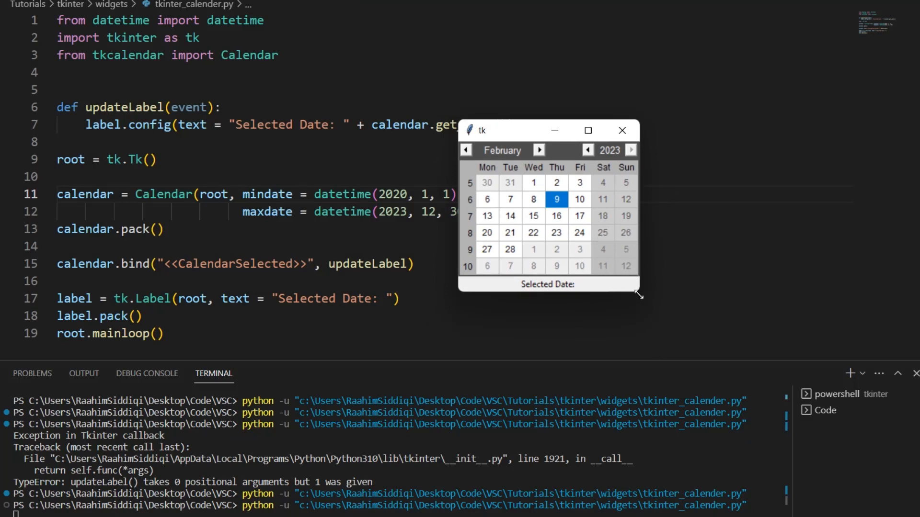
pyautogui.moveTo(549, 130); pyautogui.dragTo(565, 129)
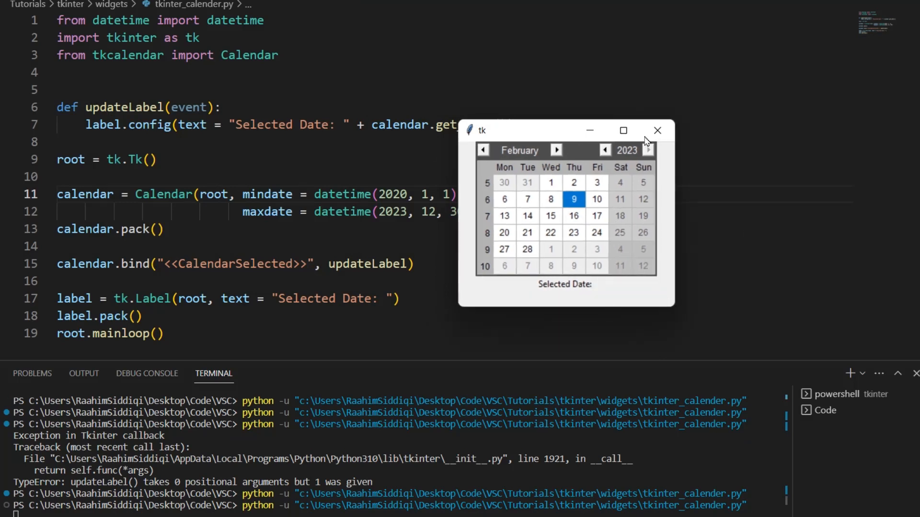
pyautogui.click(656, 129)
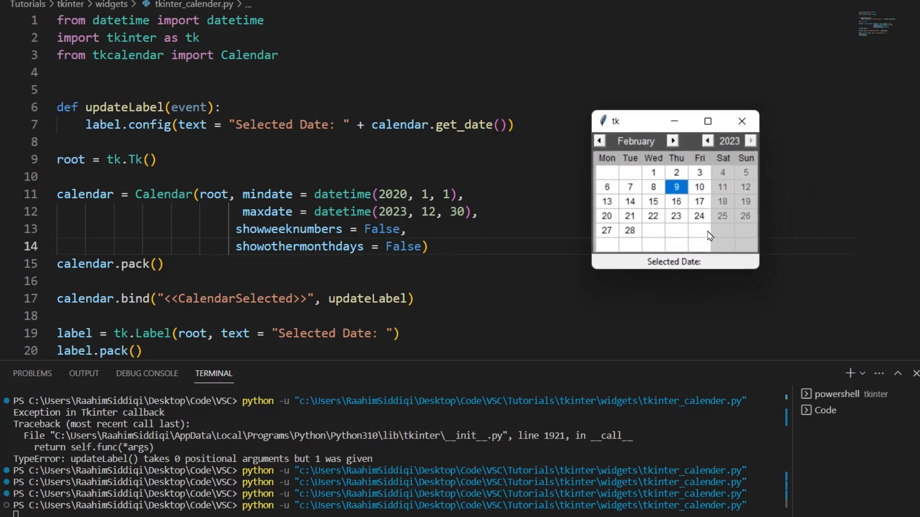
pyautogui.moveTo(671, 236)
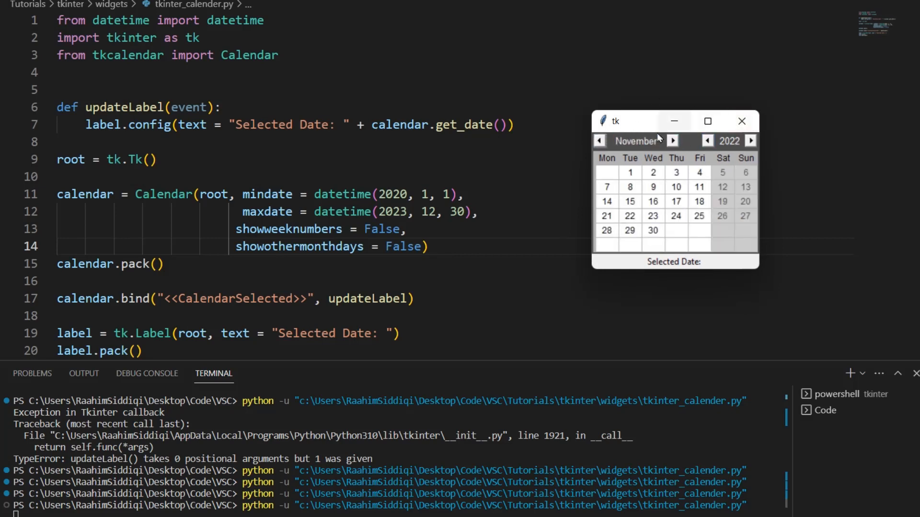
pyautogui.click(598, 141)
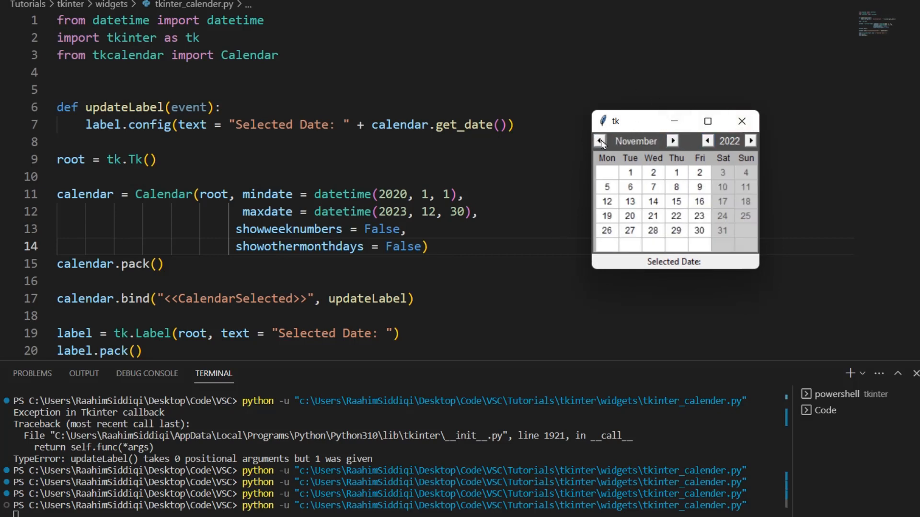
pyautogui.click(599, 141)
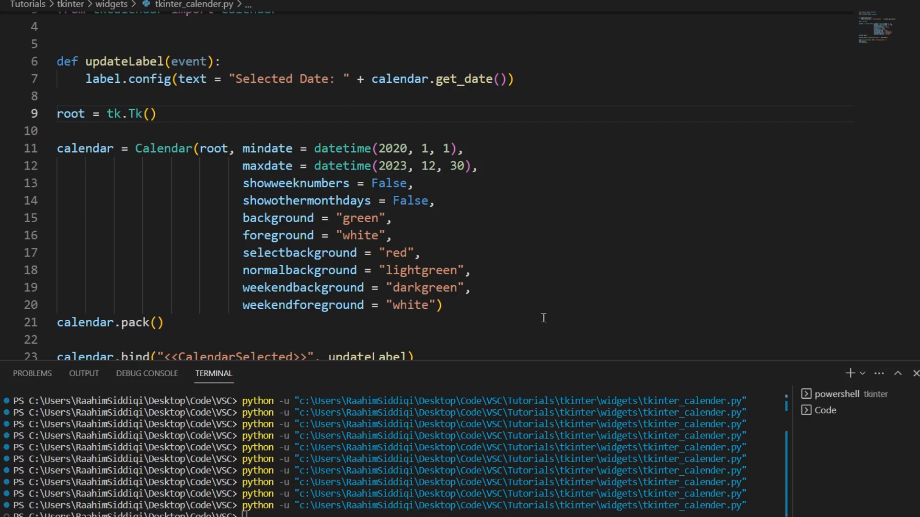
pyautogui.moveTo(288, 197)
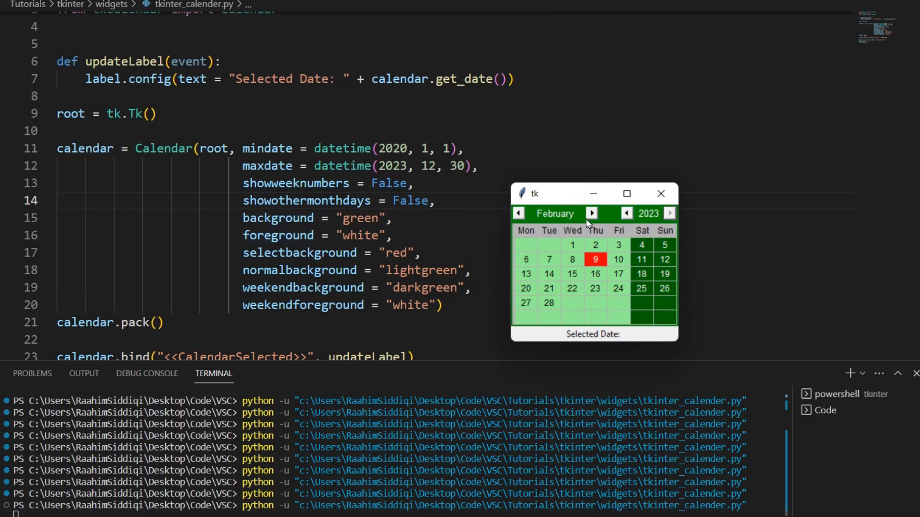
# - Pick February 16, 9, 10, 4 and 24, 2023 in the green-styled calendar
pyautogui.click(594, 274)
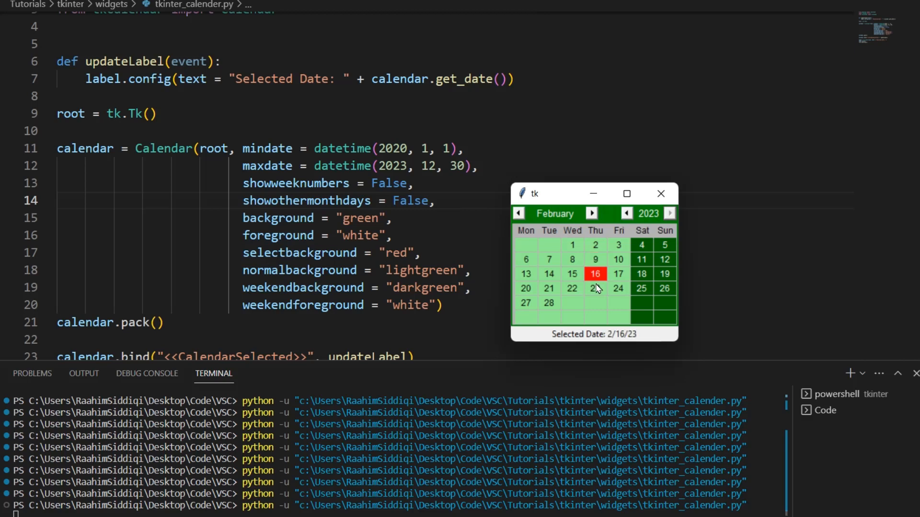
pyautogui.click(594, 259)
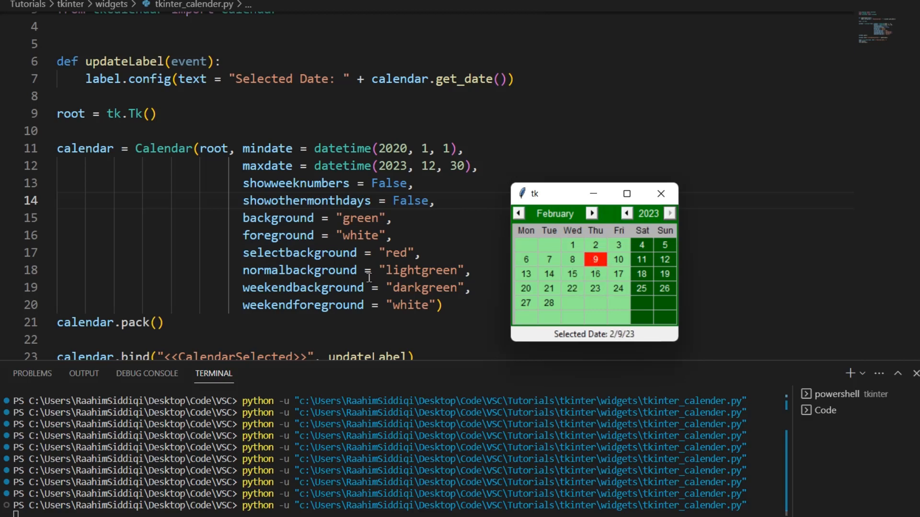
pyautogui.moveTo(424, 286)
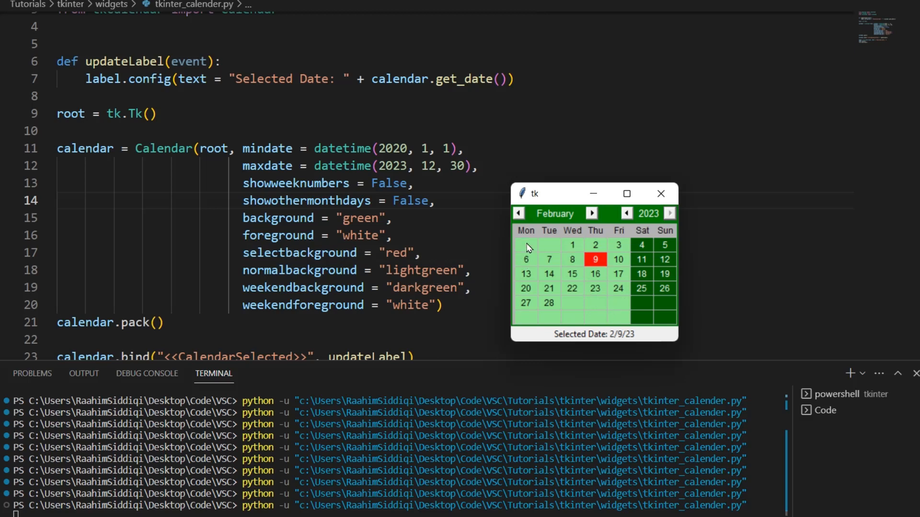
pyautogui.click(617, 259)
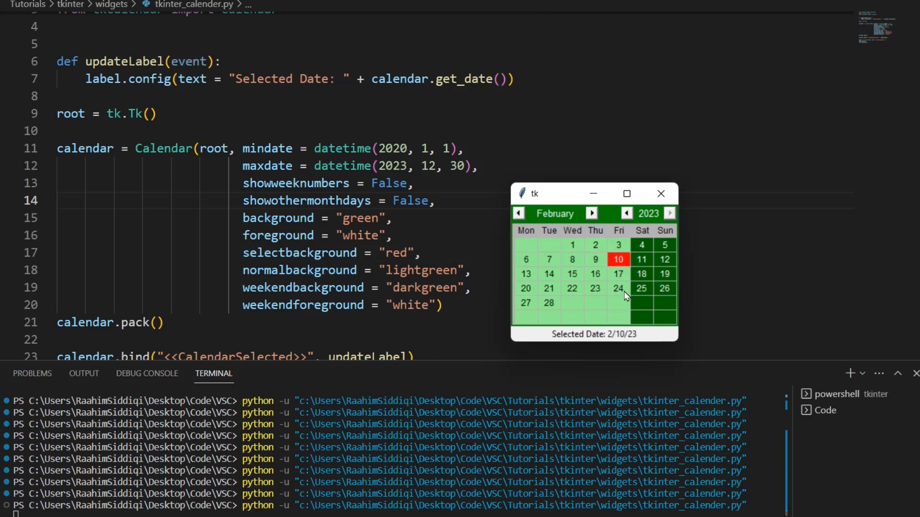
pyautogui.moveTo(540, 308)
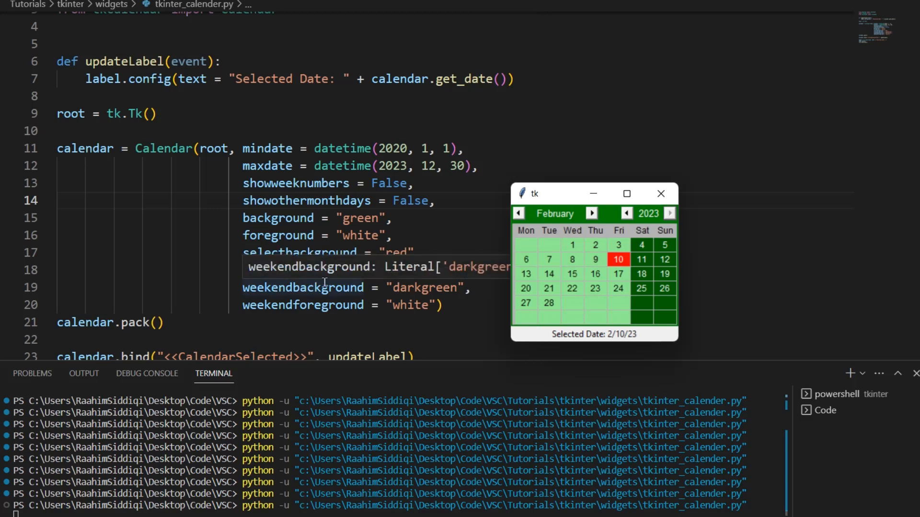
pyautogui.click(641, 245)
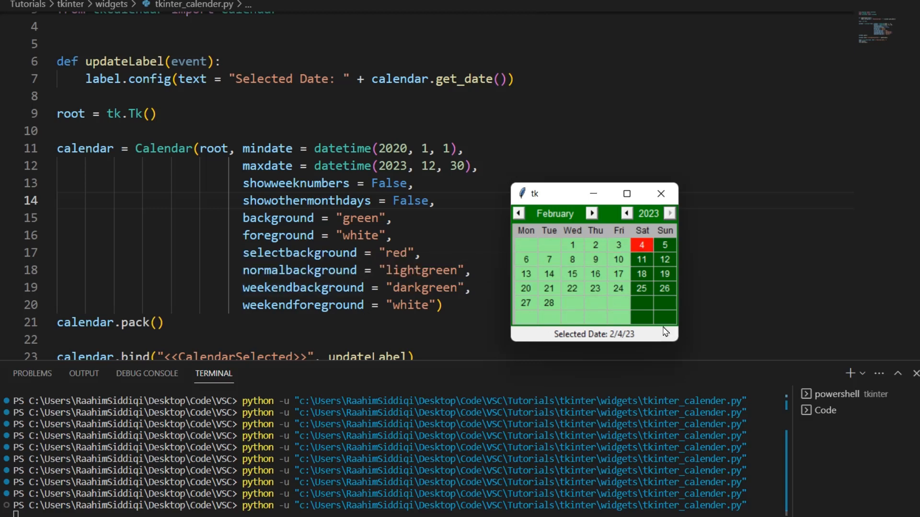
pyautogui.click(617, 288)
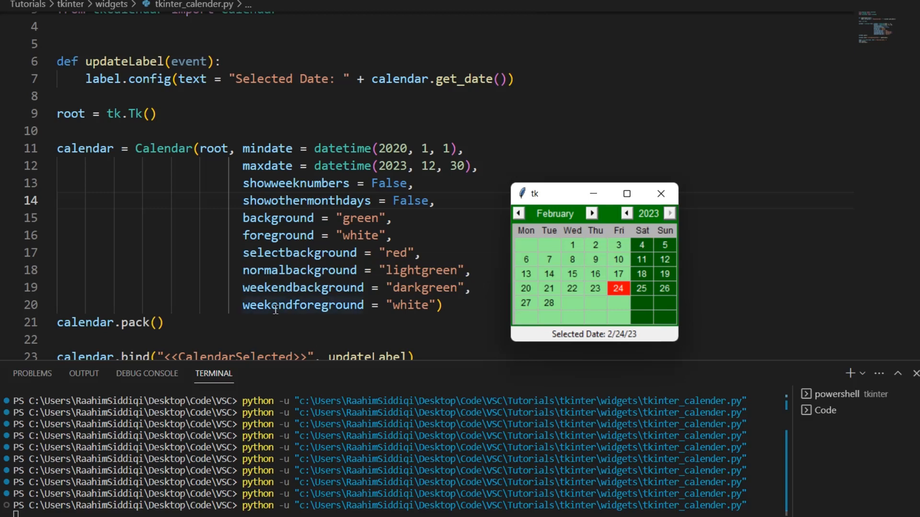